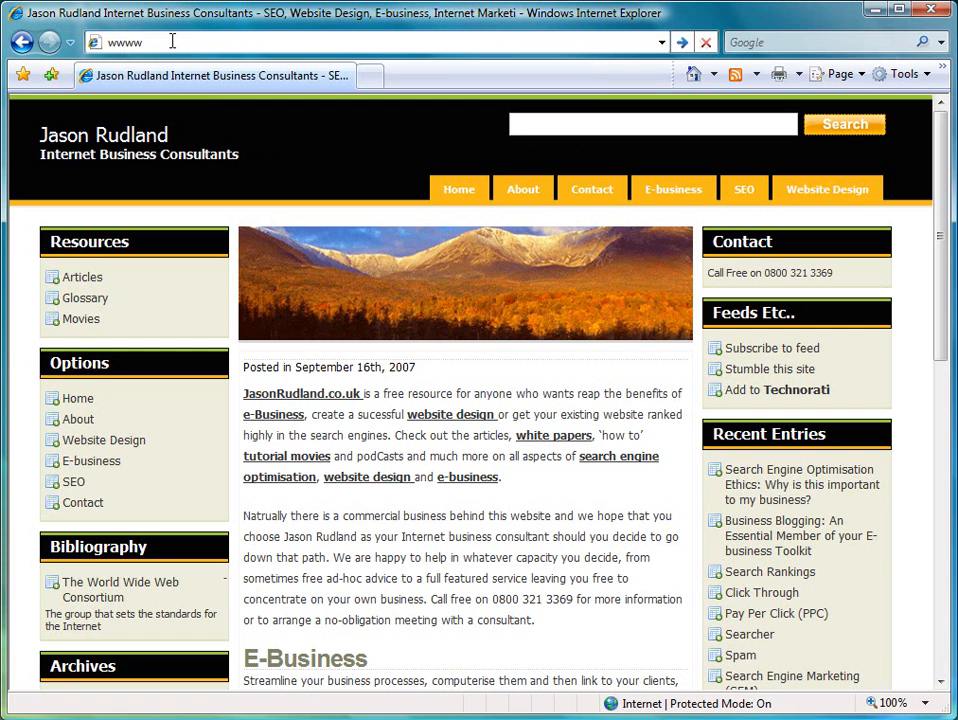
pyautogui.write('www.w3c.or')
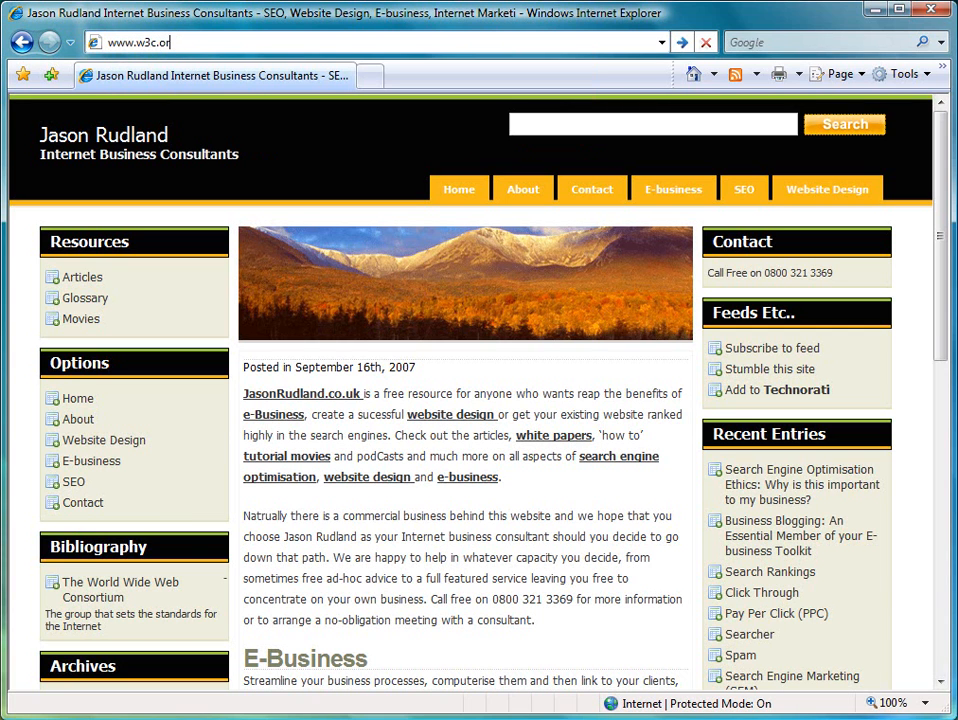
pyautogui.press('Return')
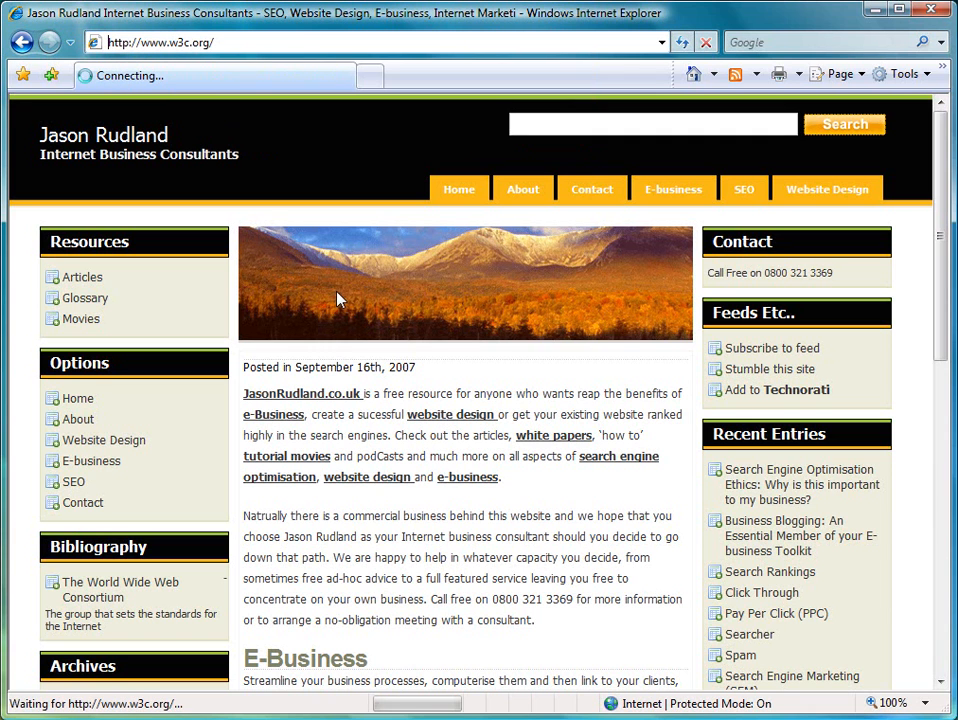
pyautogui.moveTo(330, 310)
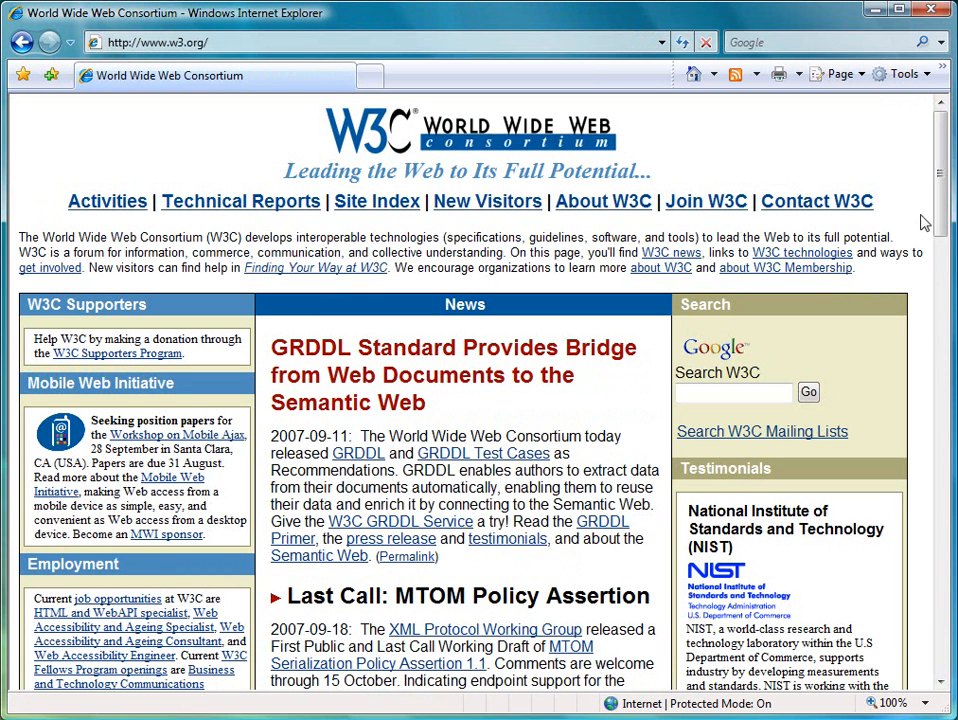
# Scroll the W3C home page down toward the A to Z topic list.
pyautogui.scroll(-3)
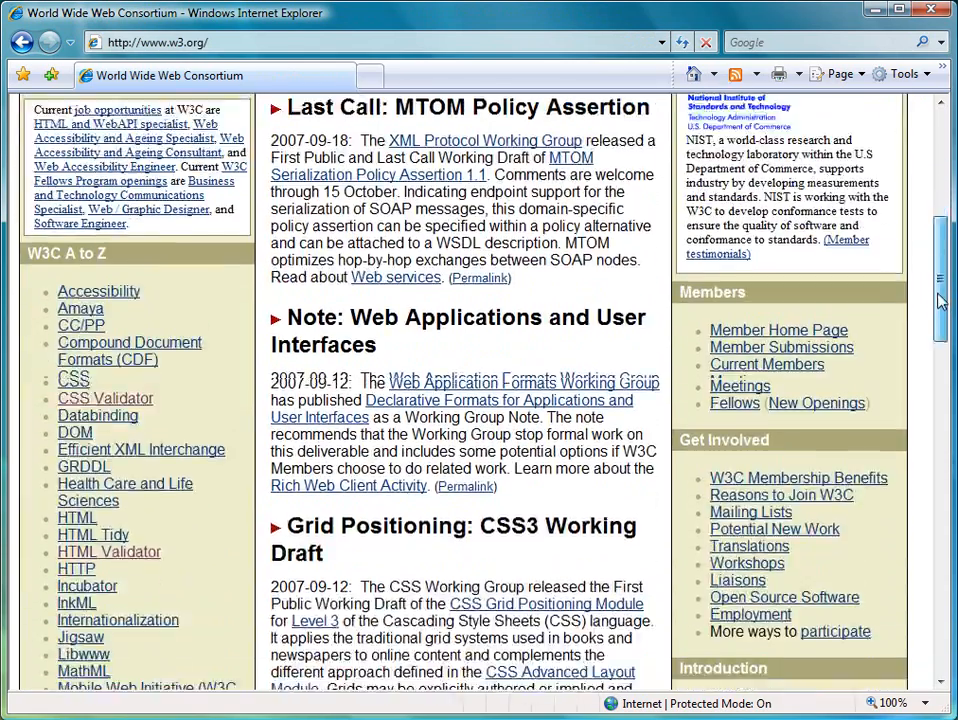
pyautogui.scroll(-3)
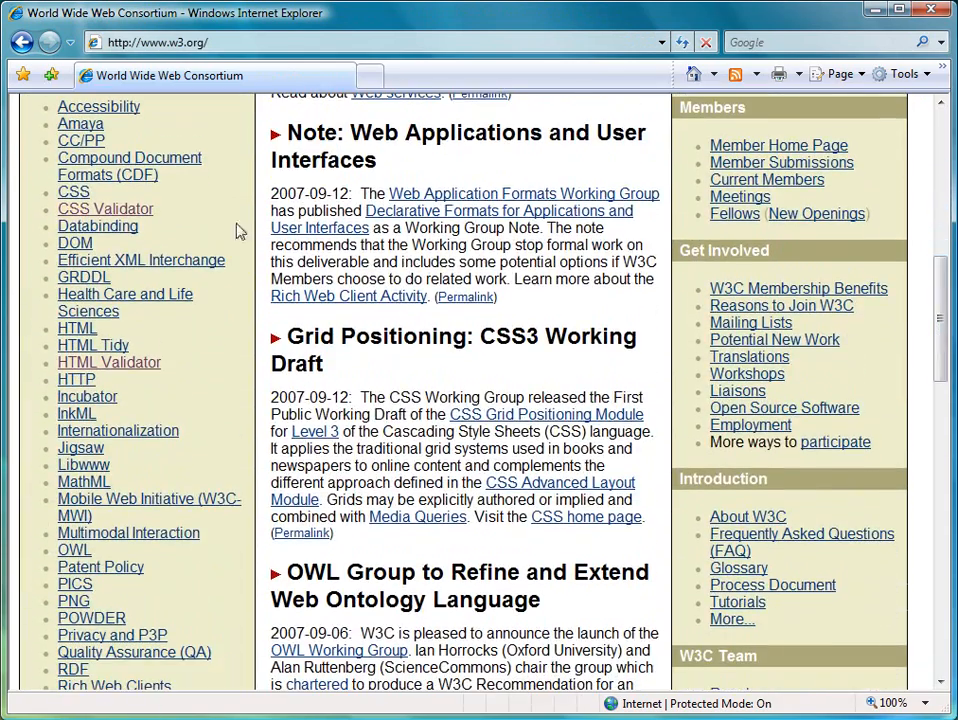
pyautogui.moveTo(104, 210)
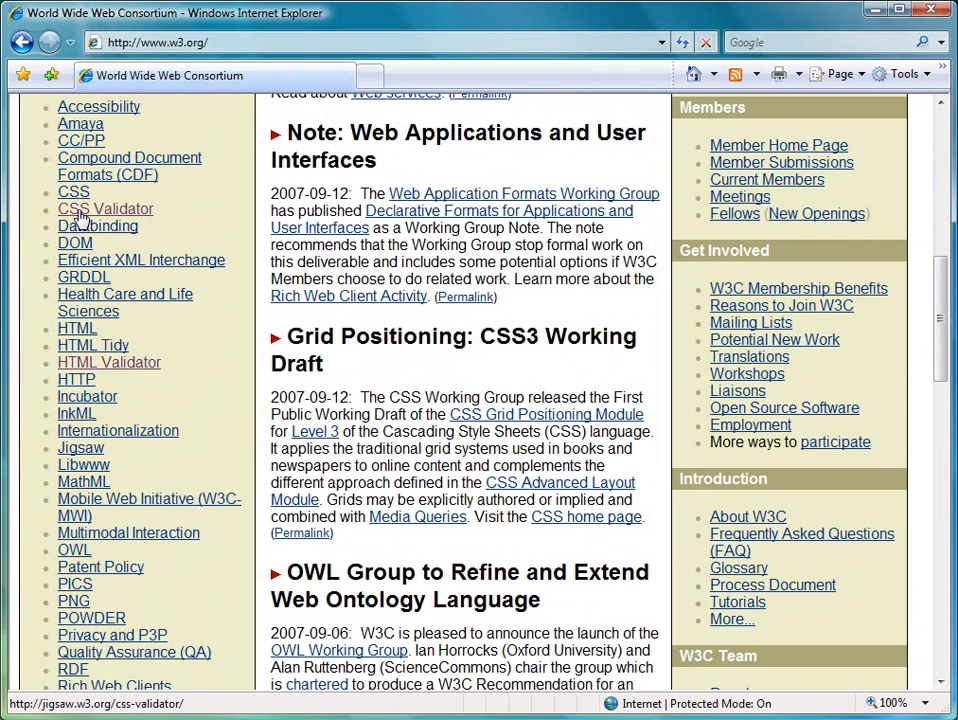
pyautogui.moveTo(152, 220)
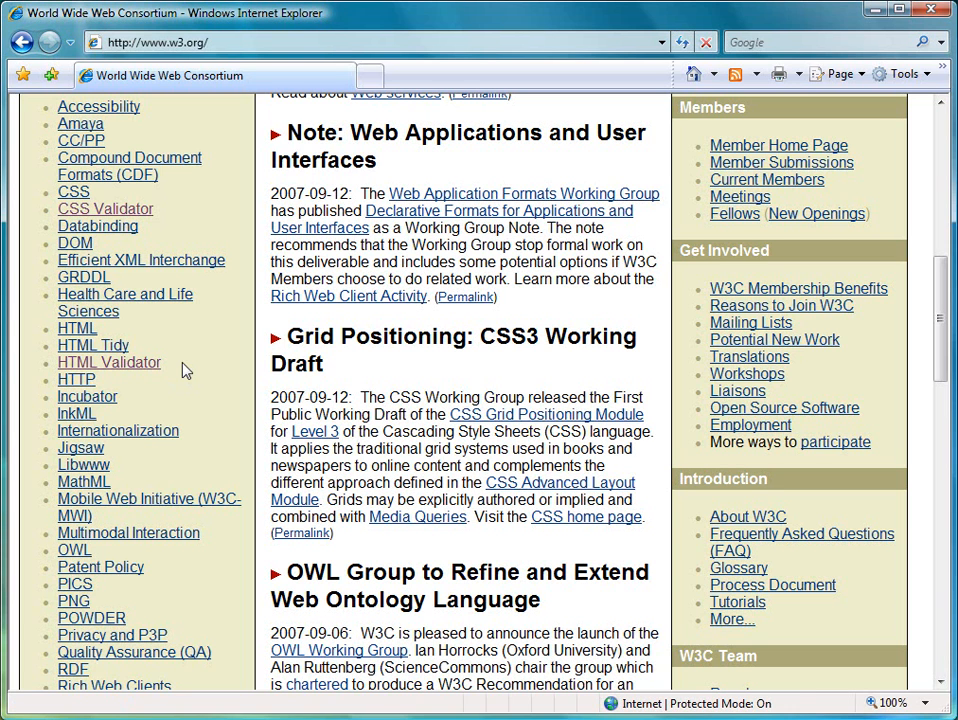
pyautogui.moveTo(110, 362)
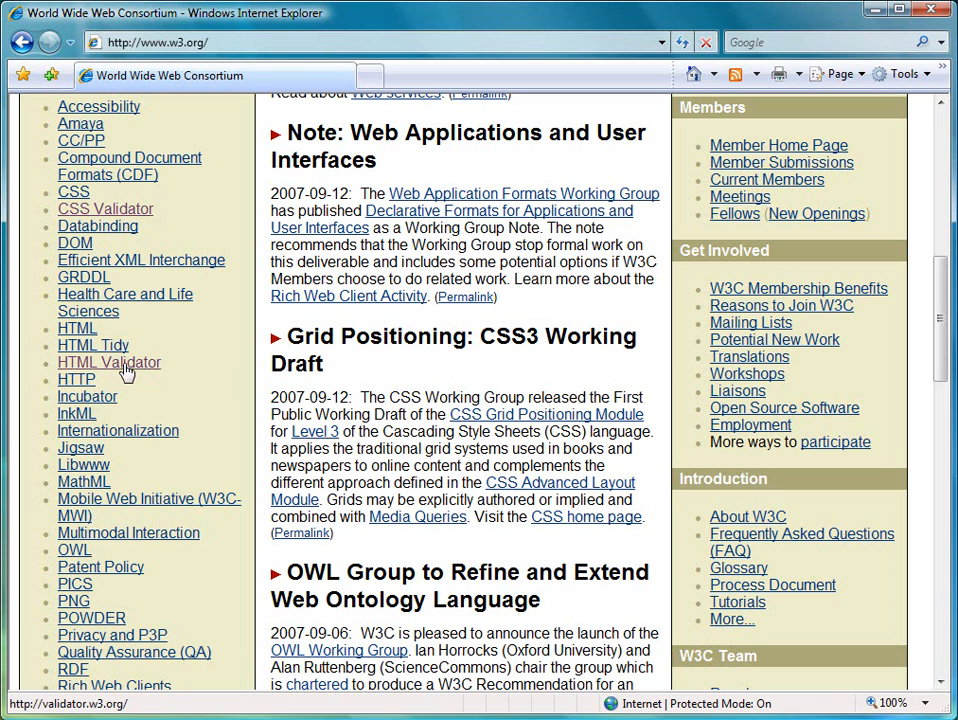
pyautogui.click(108, 362)
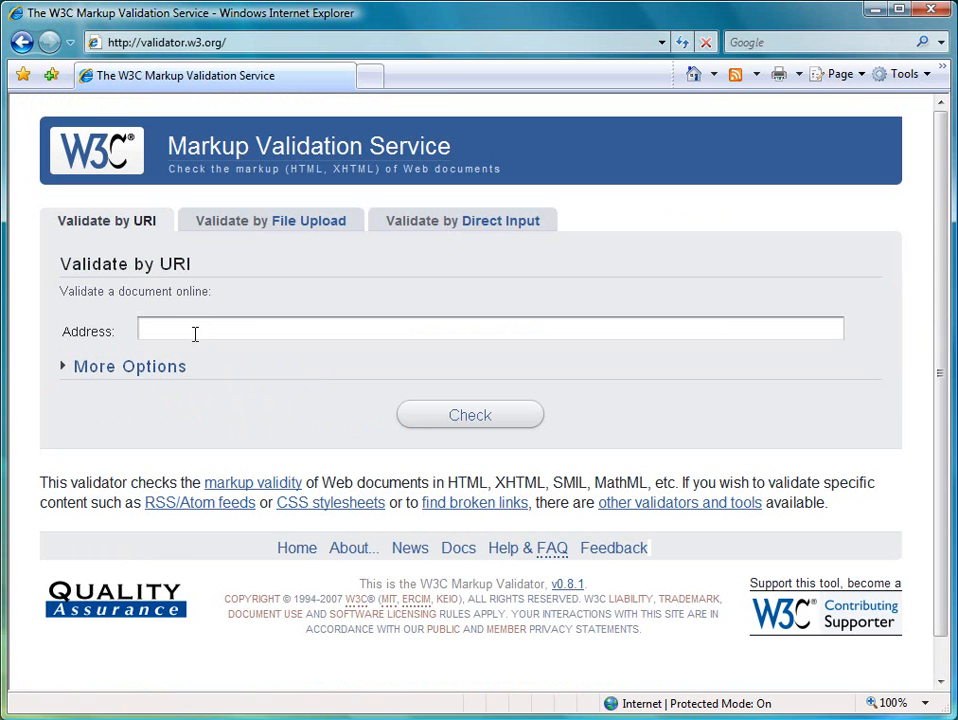
pyautogui.moveTo(280, 294)
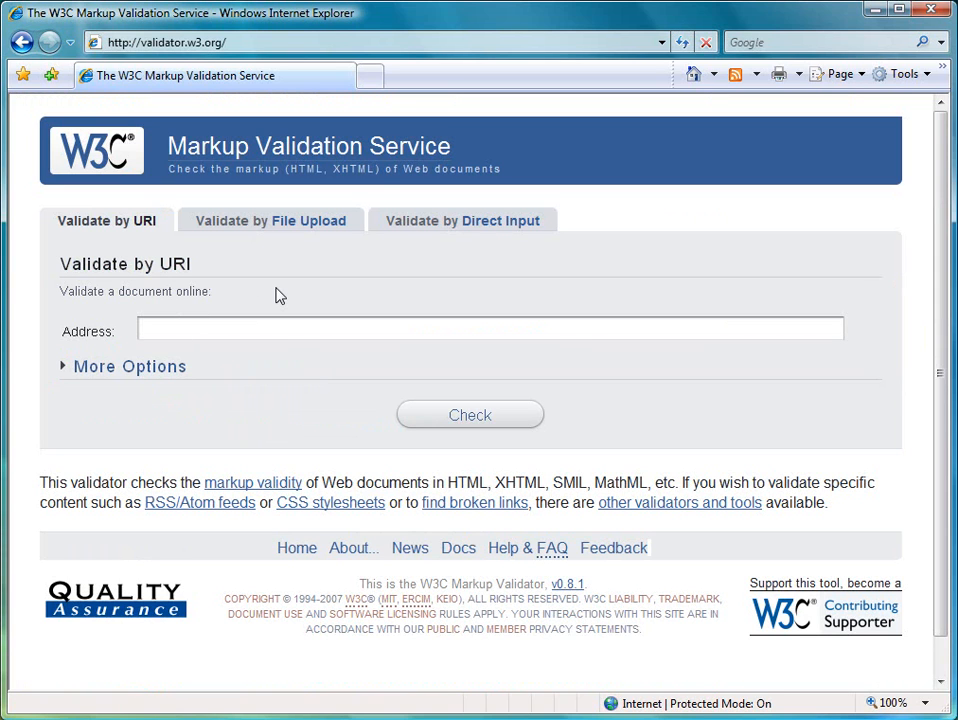
pyautogui.write('w')
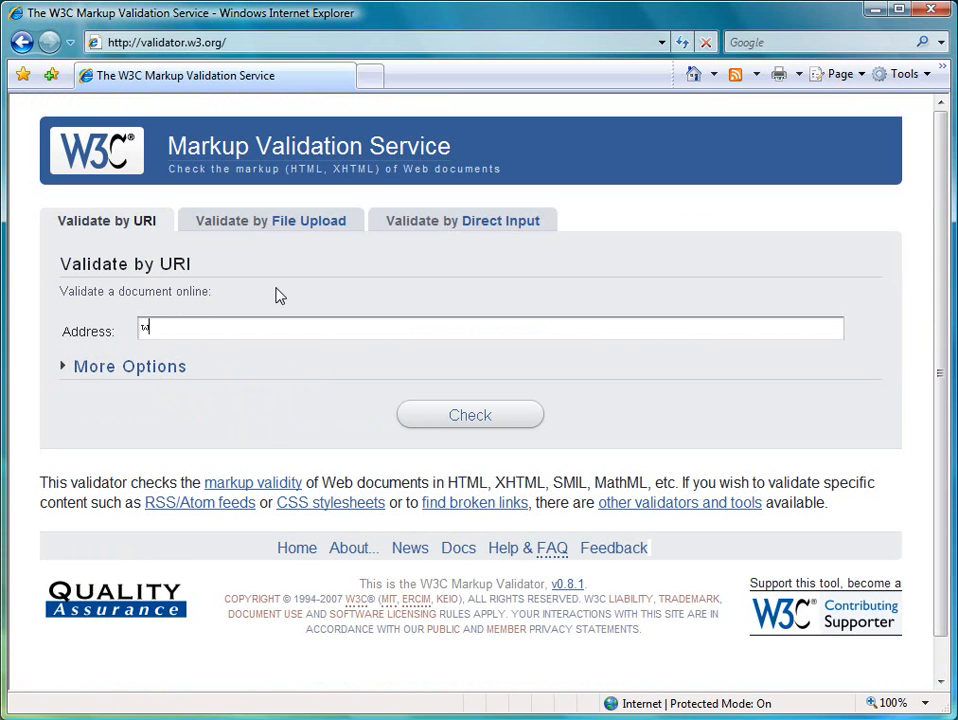
pyautogui.write('www.jasonr')
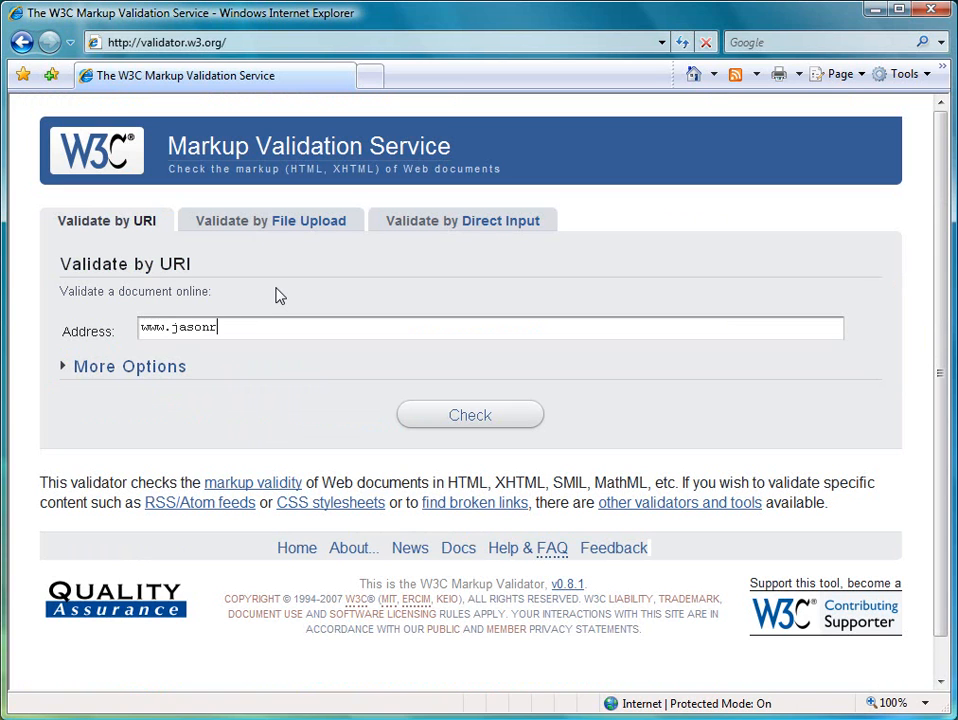
pyautogui.write('udland.co.uk')
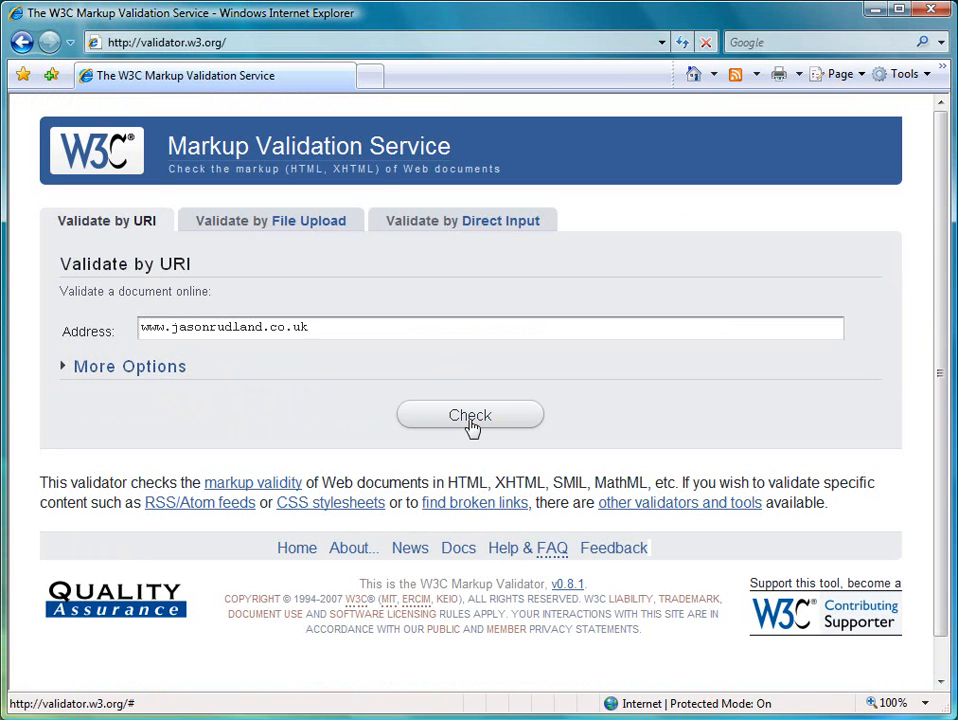
pyautogui.click(470, 414)
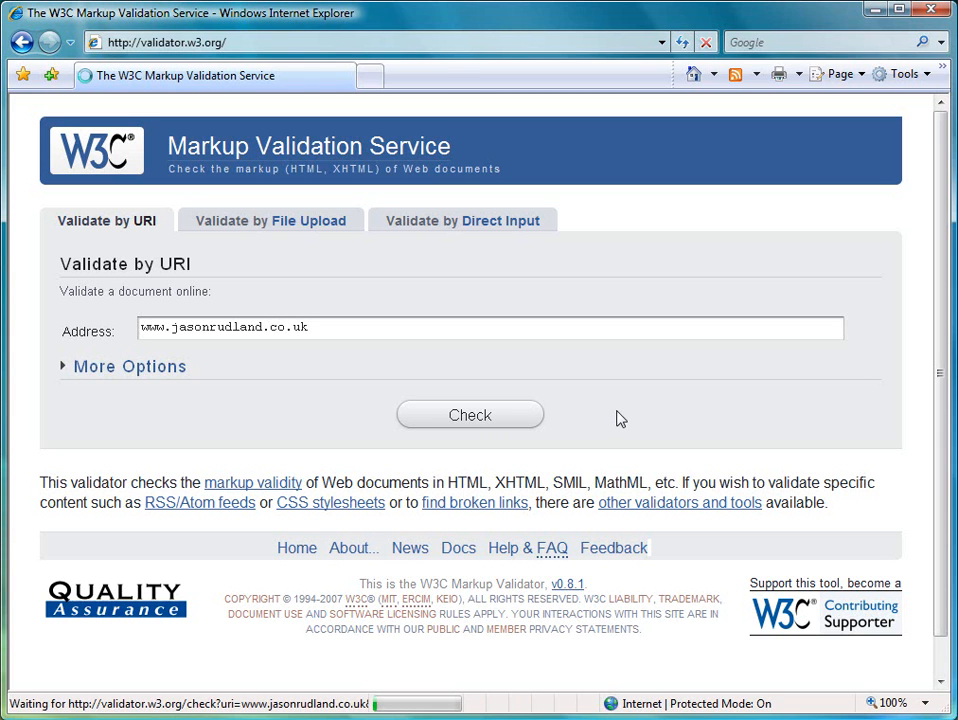
pyautogui.click(468, 414)
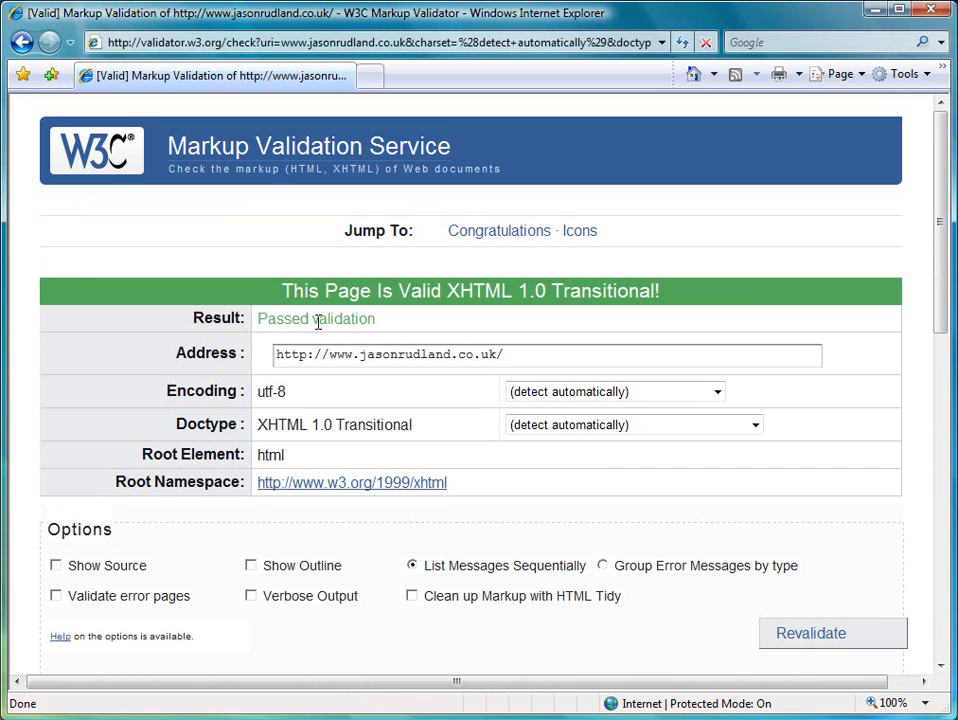
pyautogui.moveTo(432, 320)
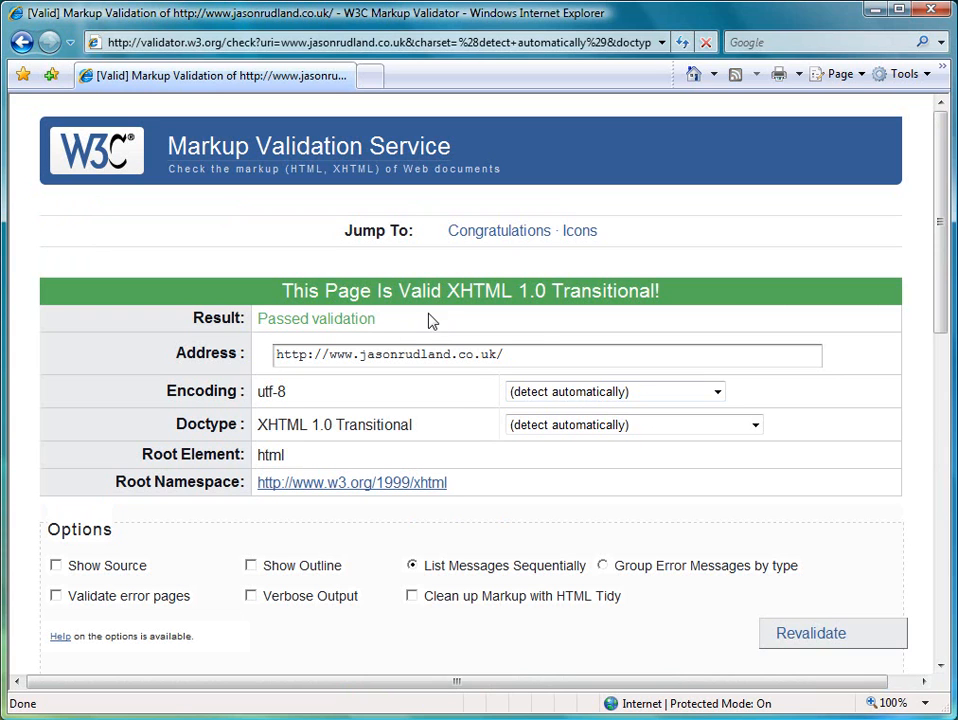
pyautogui.moveTo(542, 338)
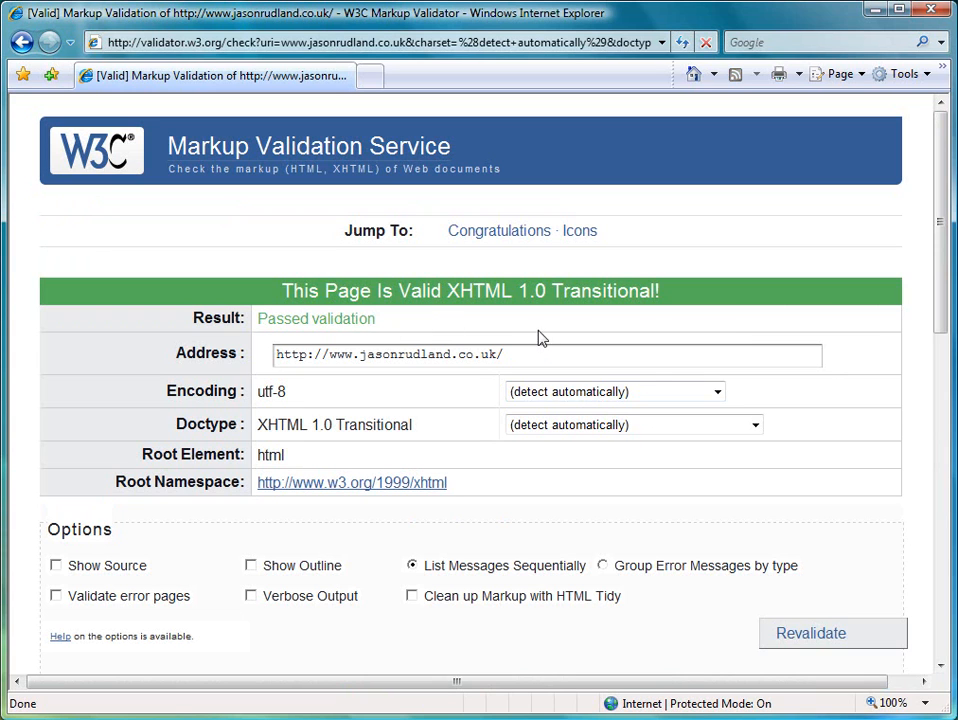
pyautogui.moveTo(940, 304)
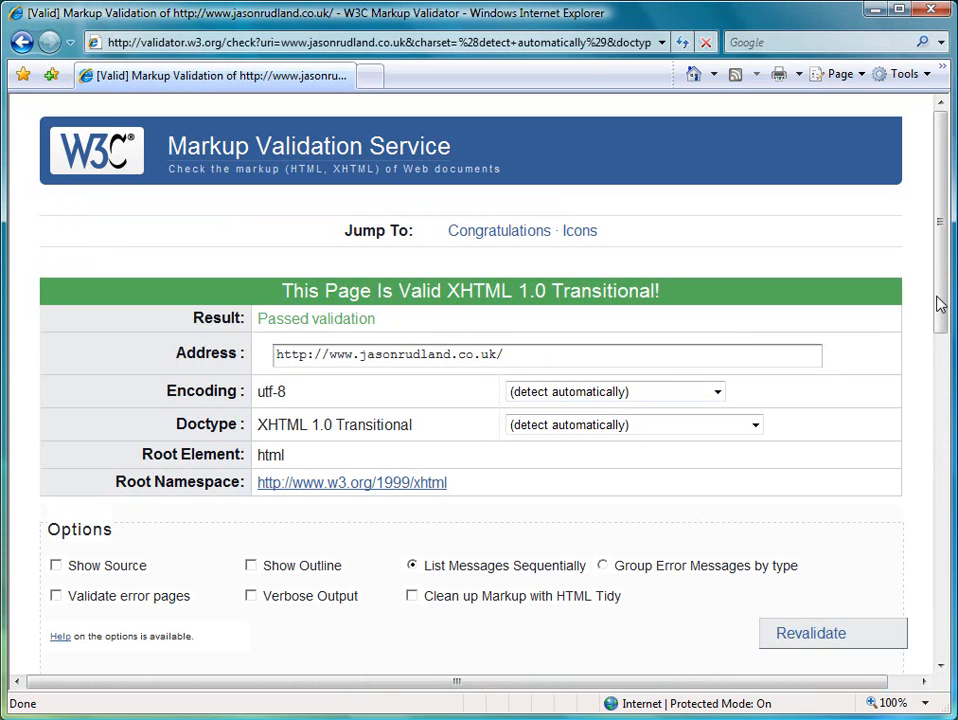
# Select the valid XHTML badge HTML snippet in the Icons section.
pyautogui.scroll(-3)
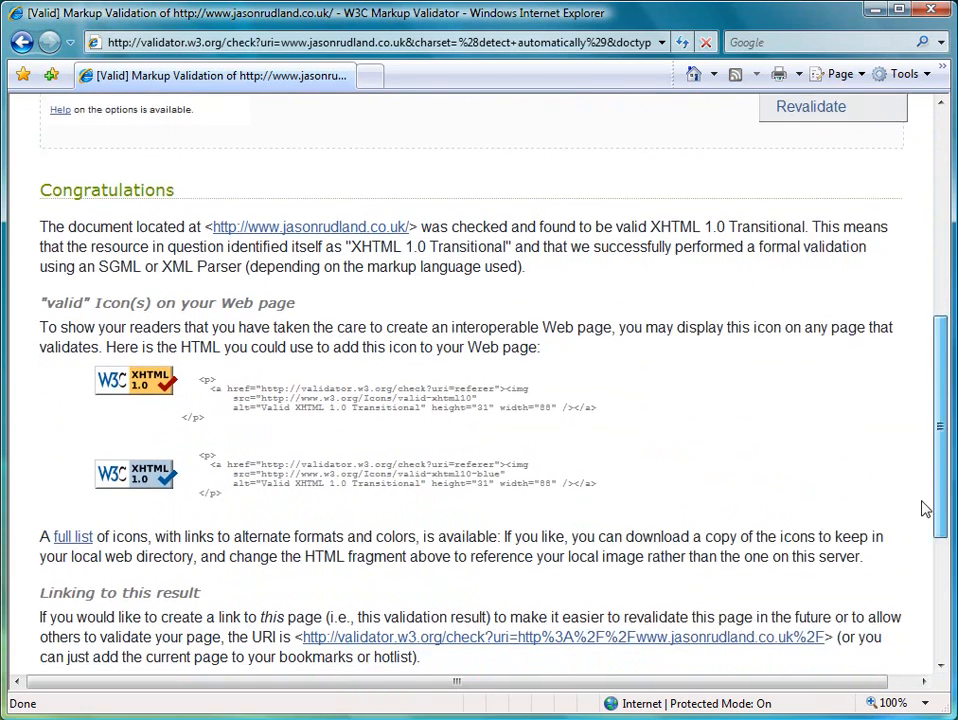
pyautogui.scroll(-3)
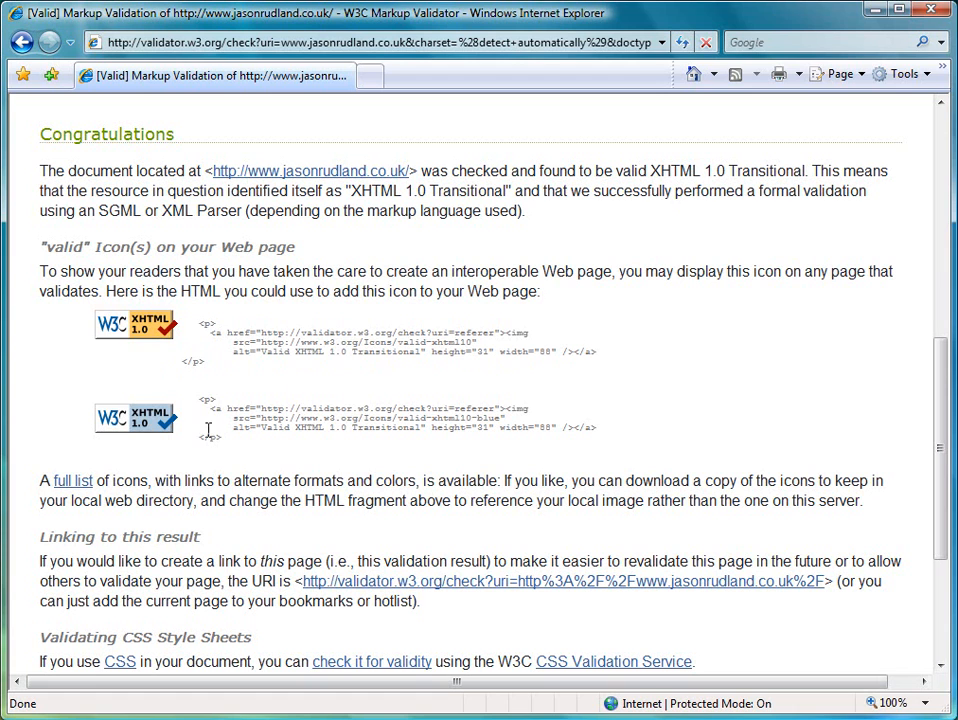
pyautogui.moveTo(164, 410)
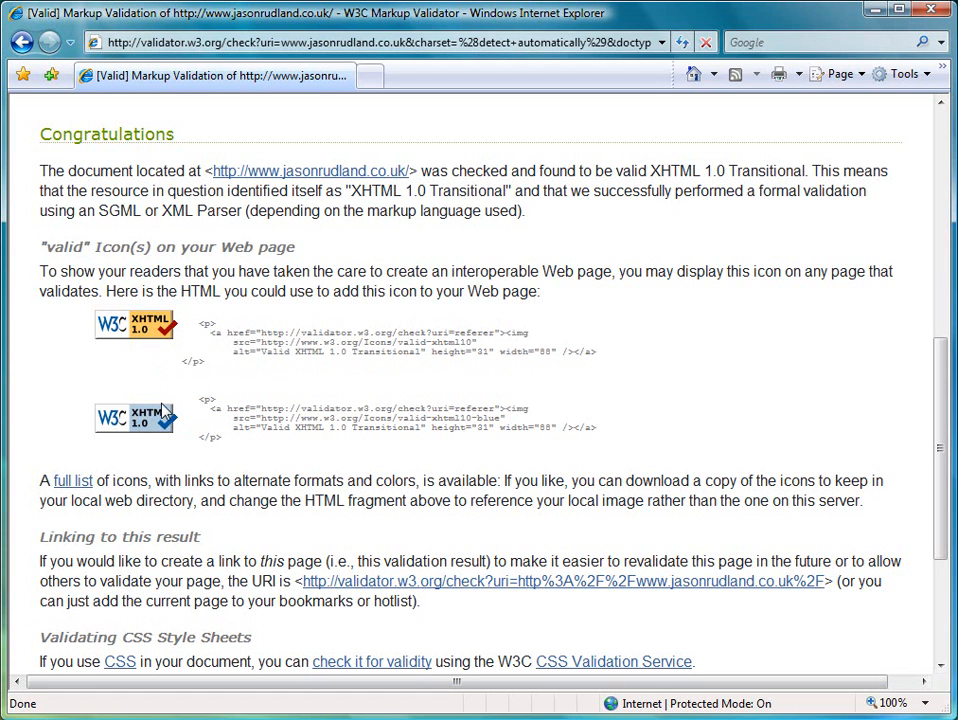
pyautogui.moveTo(204, 324)
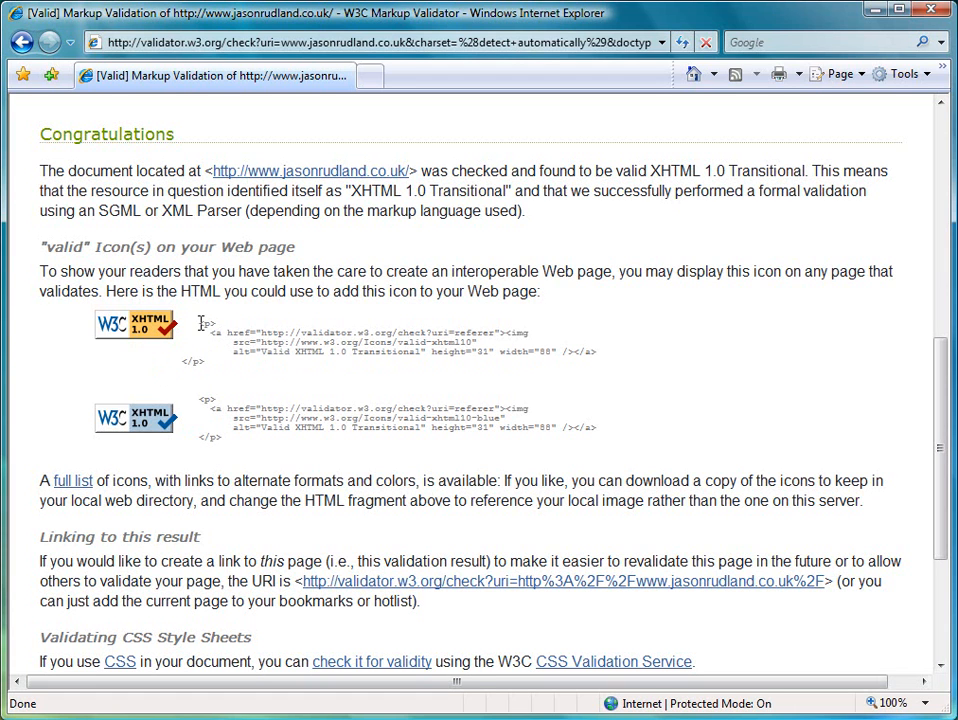
pyautogui.moveTo(200, 322); pyautogui.dragTo(596, 360)
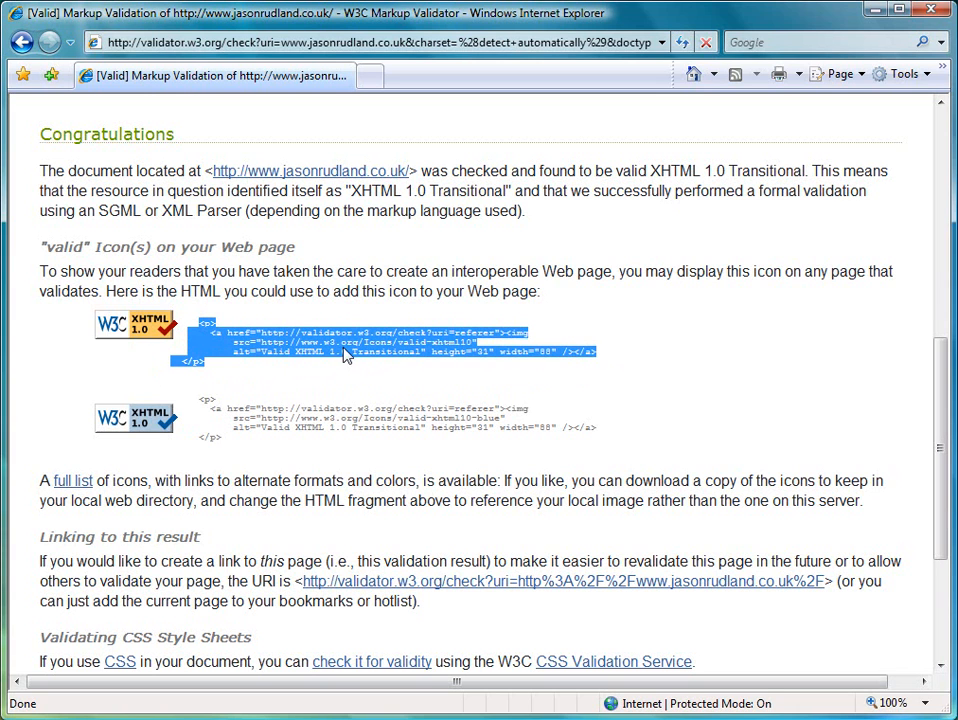
pyautogui.moveTo(470, 344)
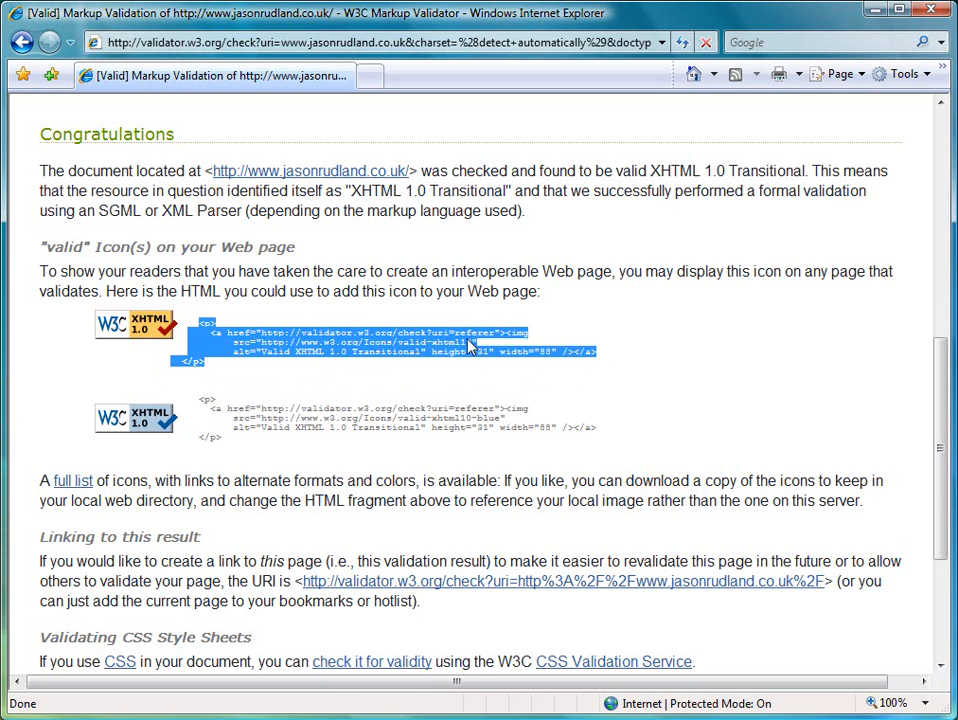
pyautogui.moveTo(632, 388)
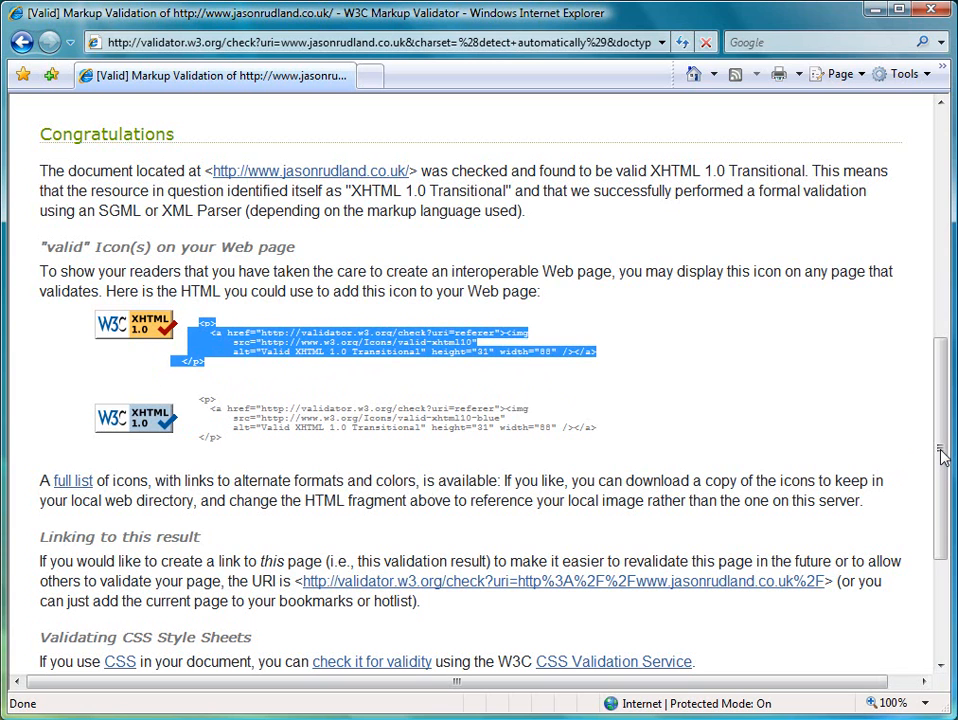
# Return to the top of the report and follow the link to jasonrudland.co.uk itself.
pyautogui.scroll(3)
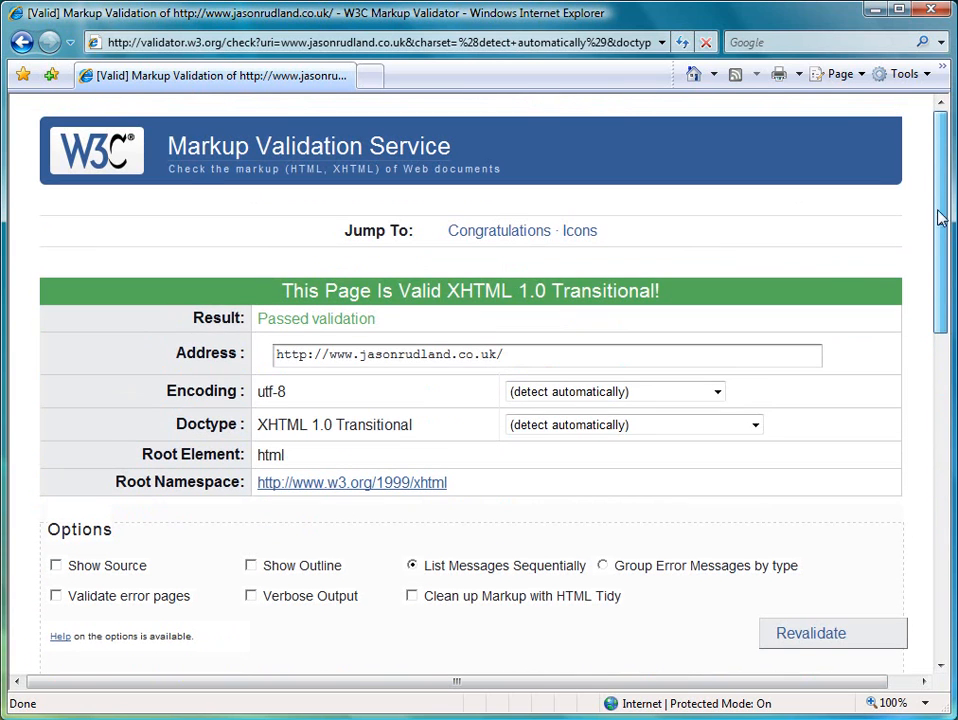
pyautogui.click(810, 632)
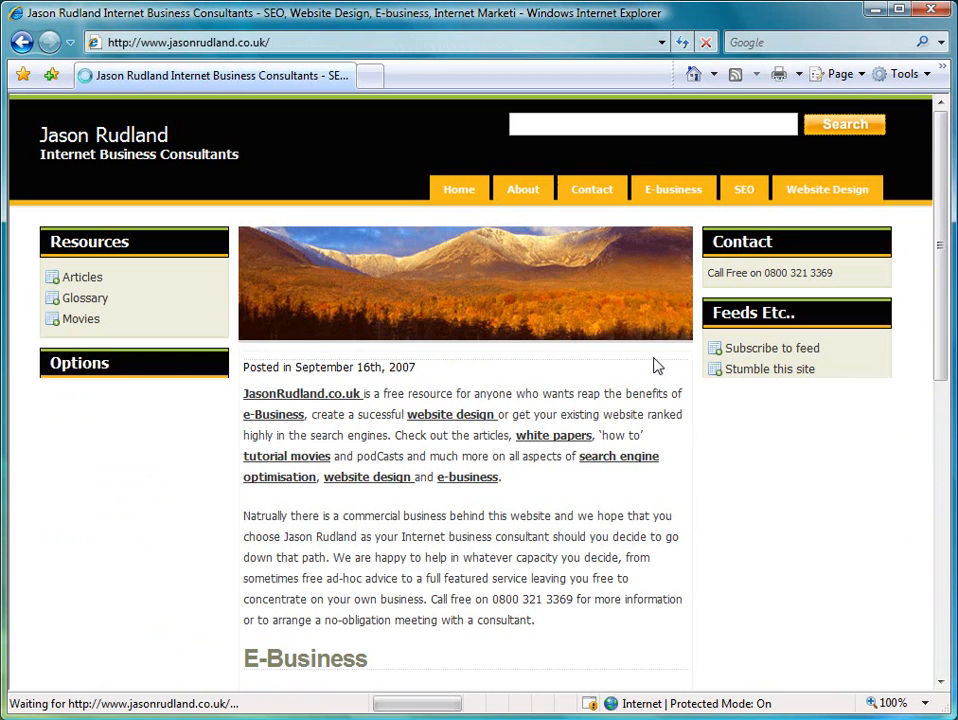
# Follow the W3C XHTML 1.0 badge at the bottom of jasonrudland.co.uk to its validation report.
pyautogui.scroll(-3)
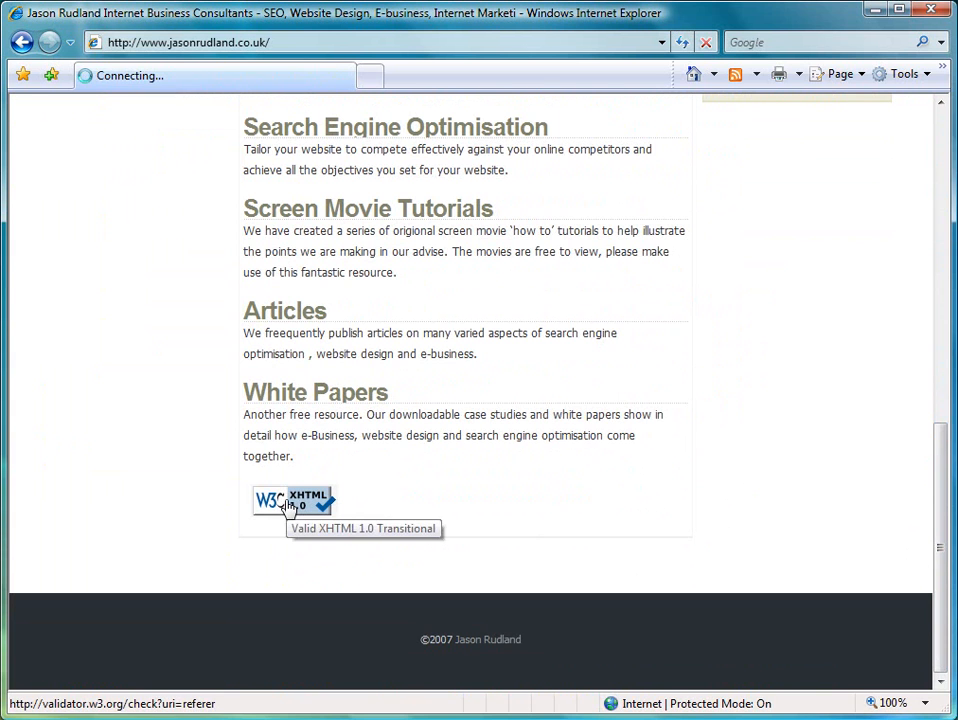
pyautogui.click(292, 500)
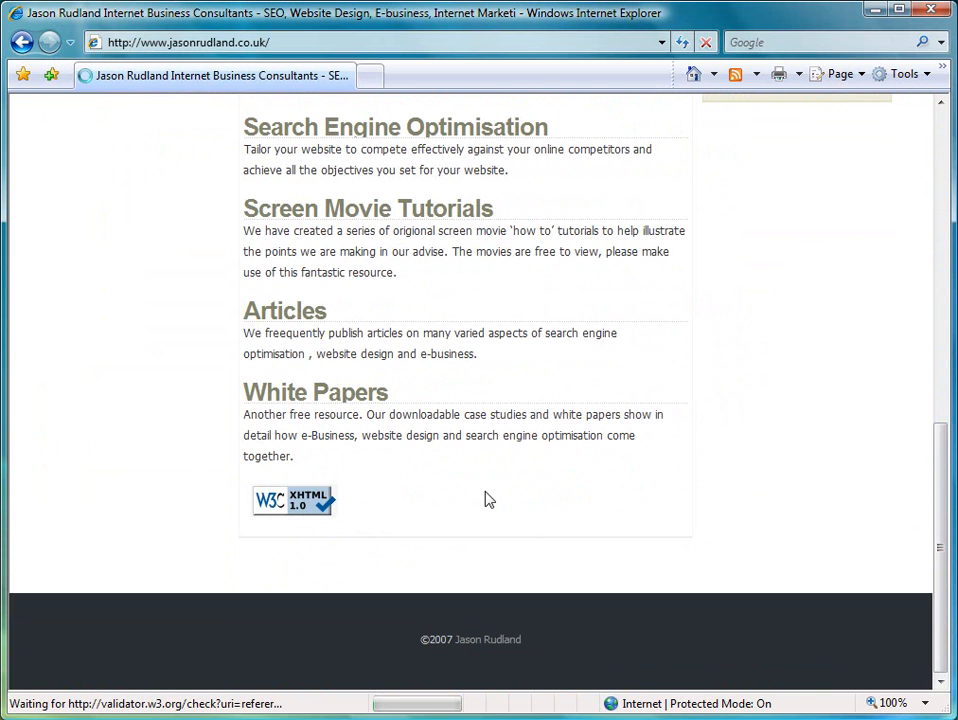
pyautogui.click(292, 500)
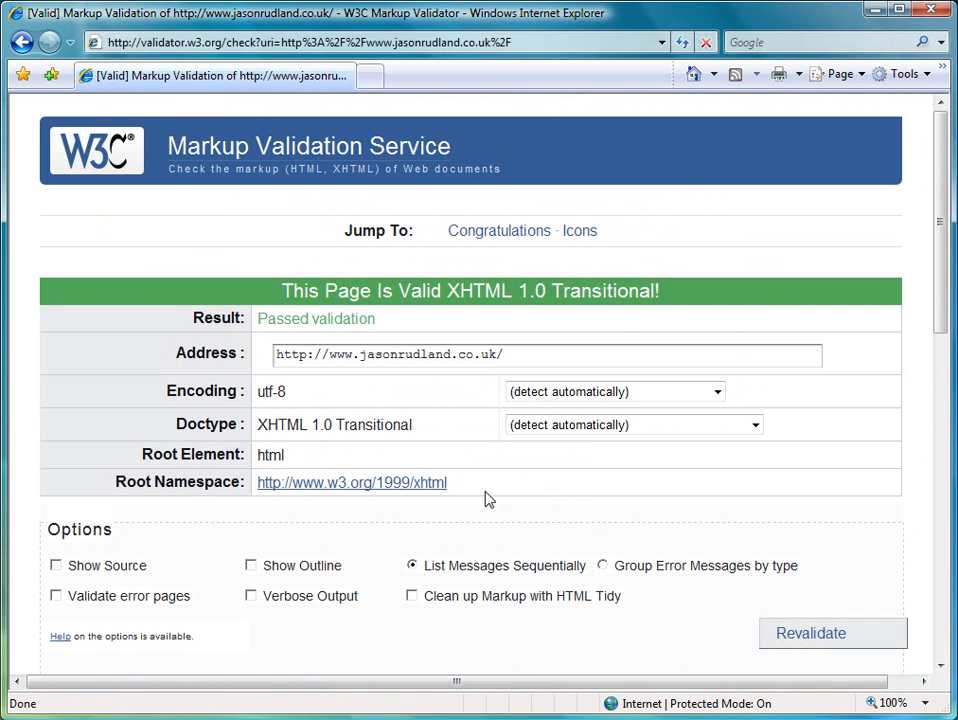
pyautogui.moveTo(364, 358)
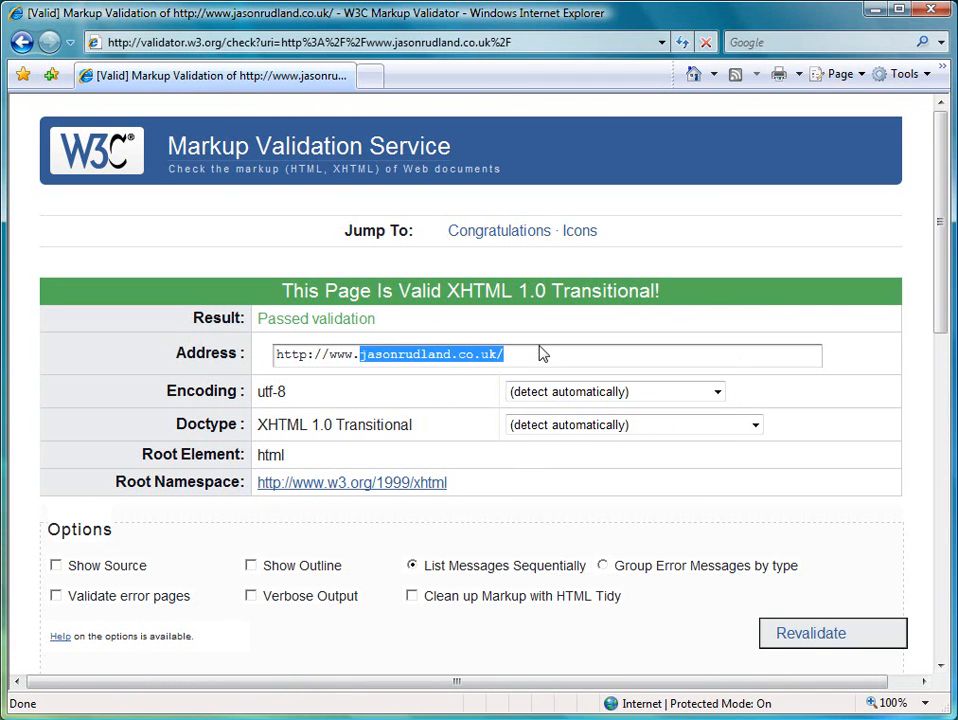
pyautogui.write('http://www.mic')
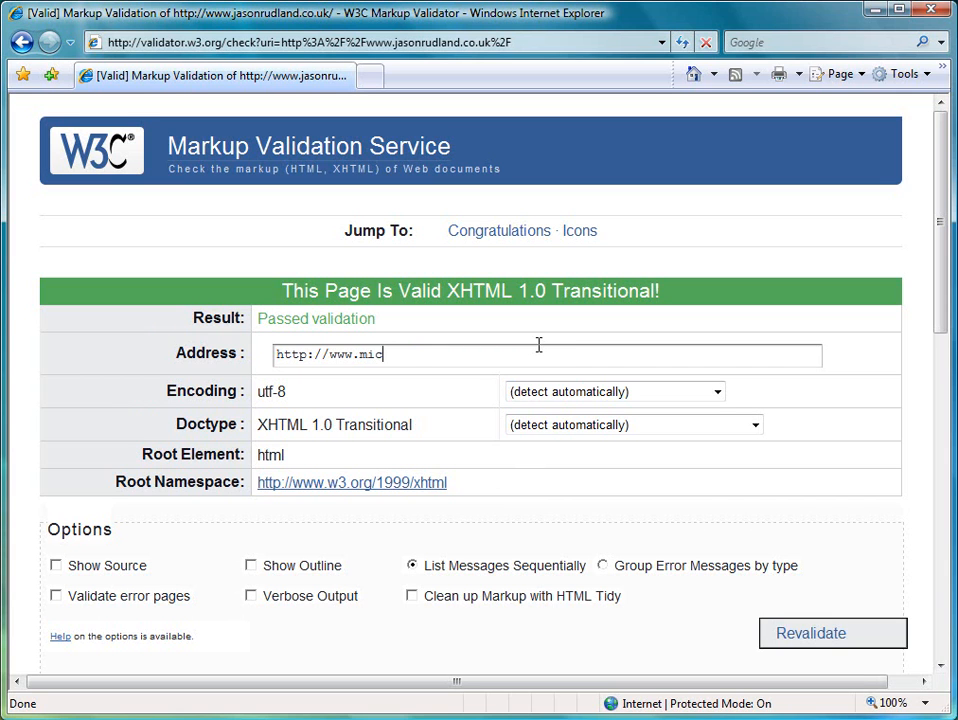
pyautogui.write('rosoft.com')
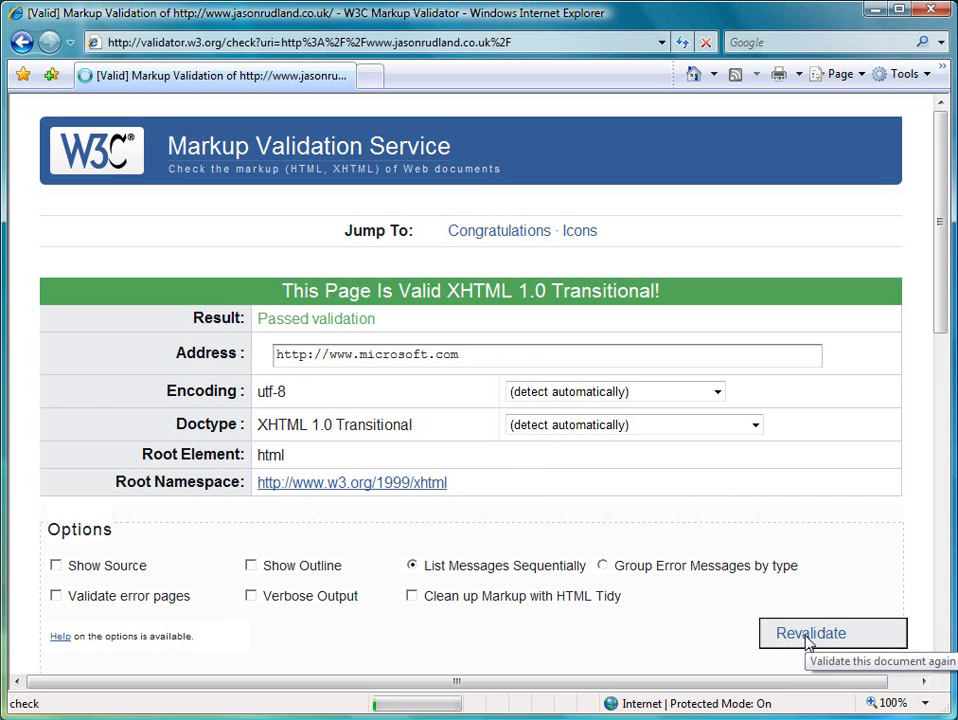
pyautogui.click(810, 632)
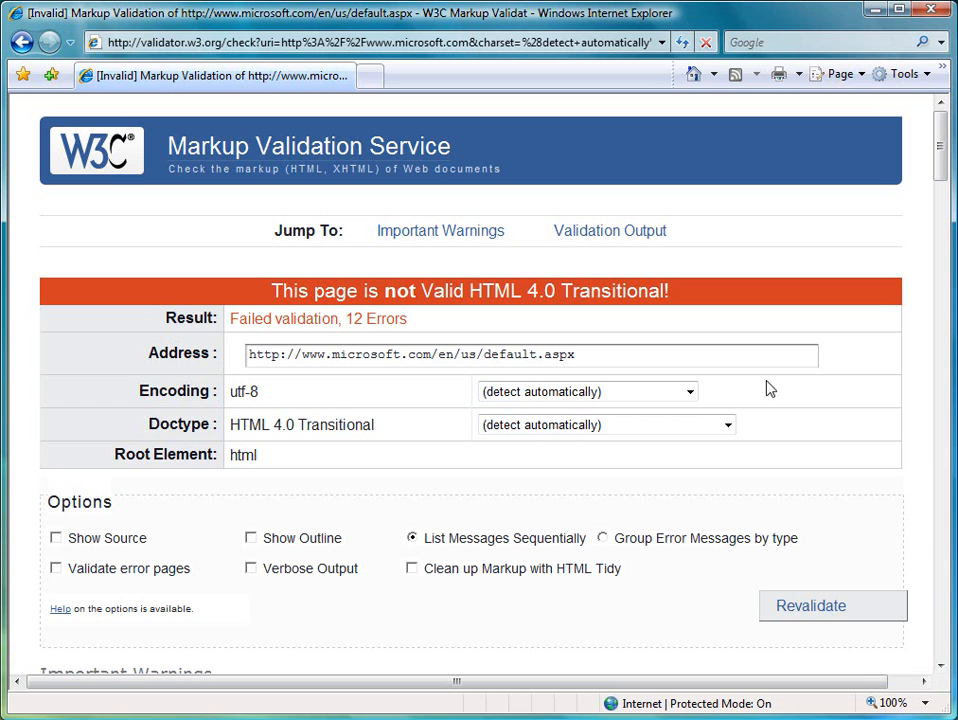
# Review the 12 HTML 4.0 Transitional errors, highlighting a flagged attribute in the code excerpt.
pyautogui.scroll(-3)
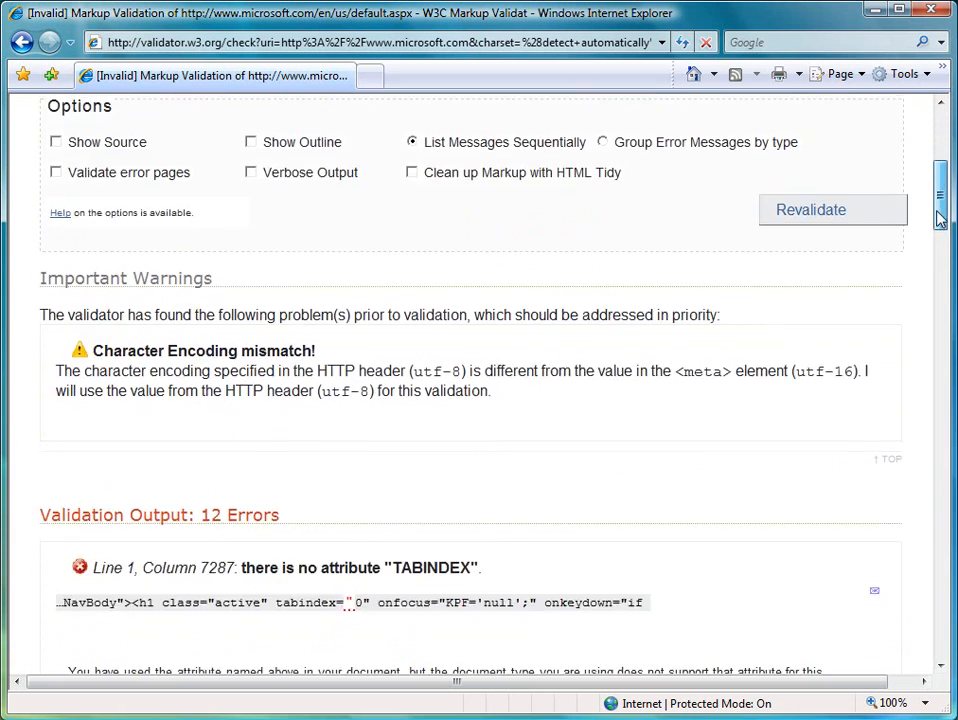
pyautogui.scroll(-3)
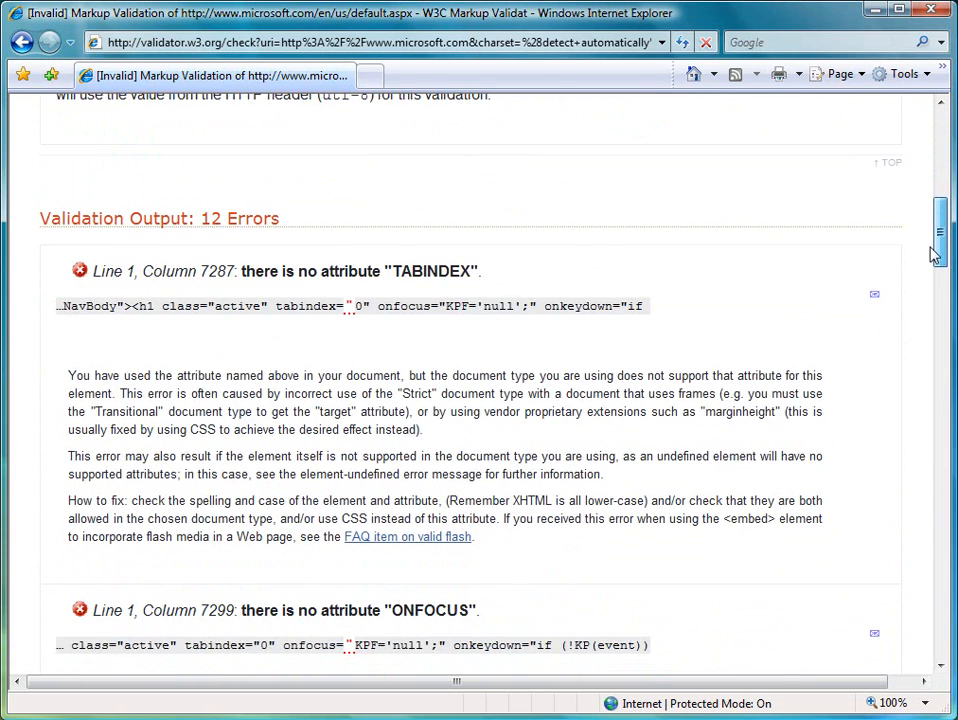
pyautogui.scroll(-3)
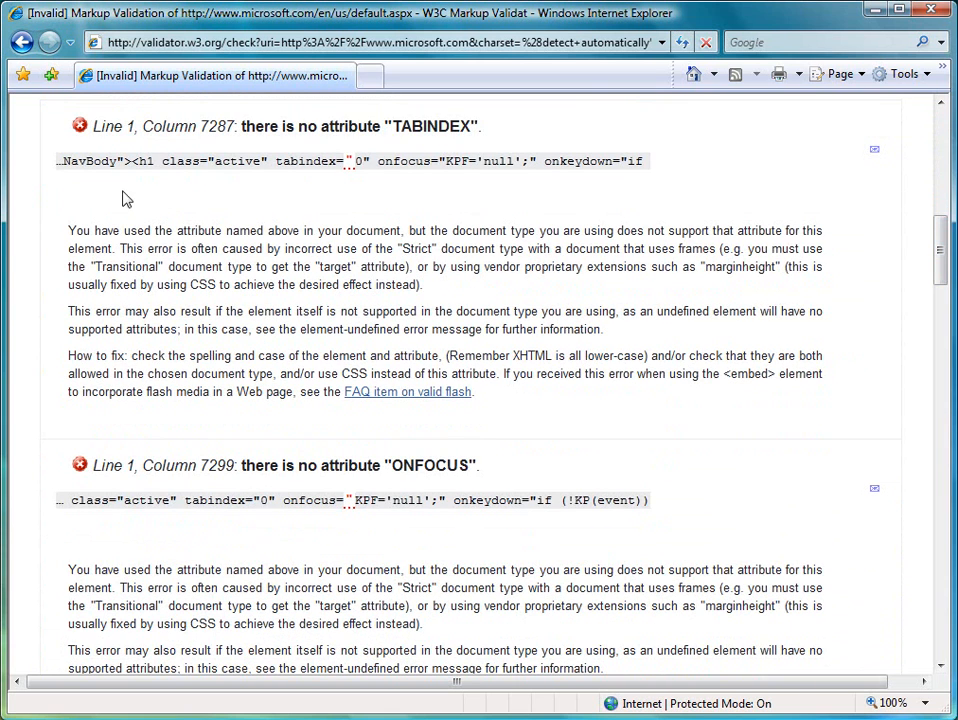
pyautogui.doubleClick(358, 160)
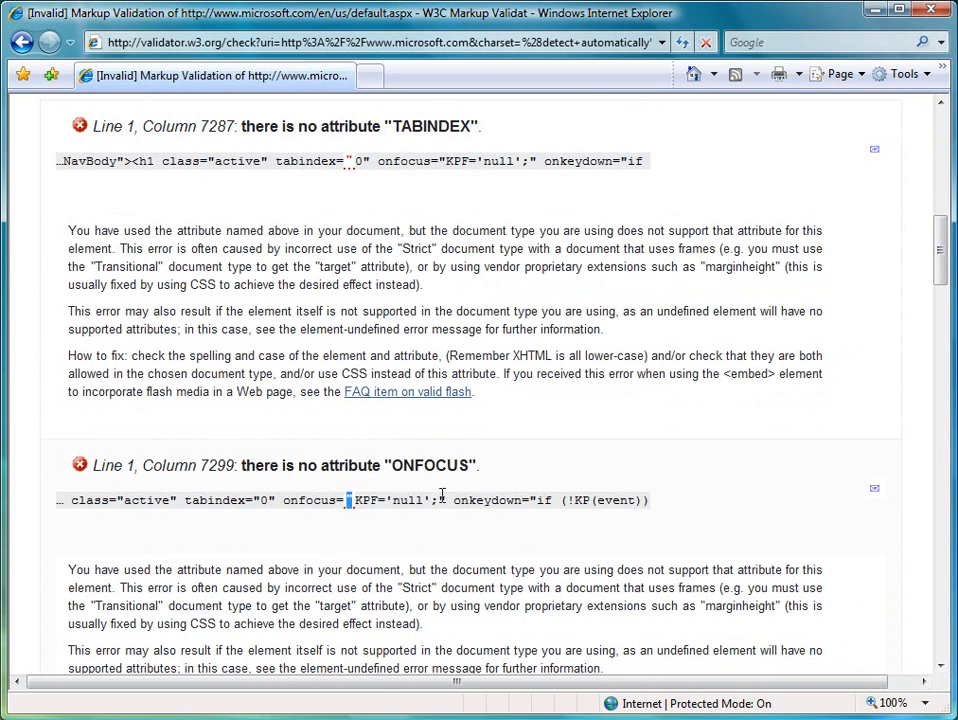
pyautogui.scroll(-3)
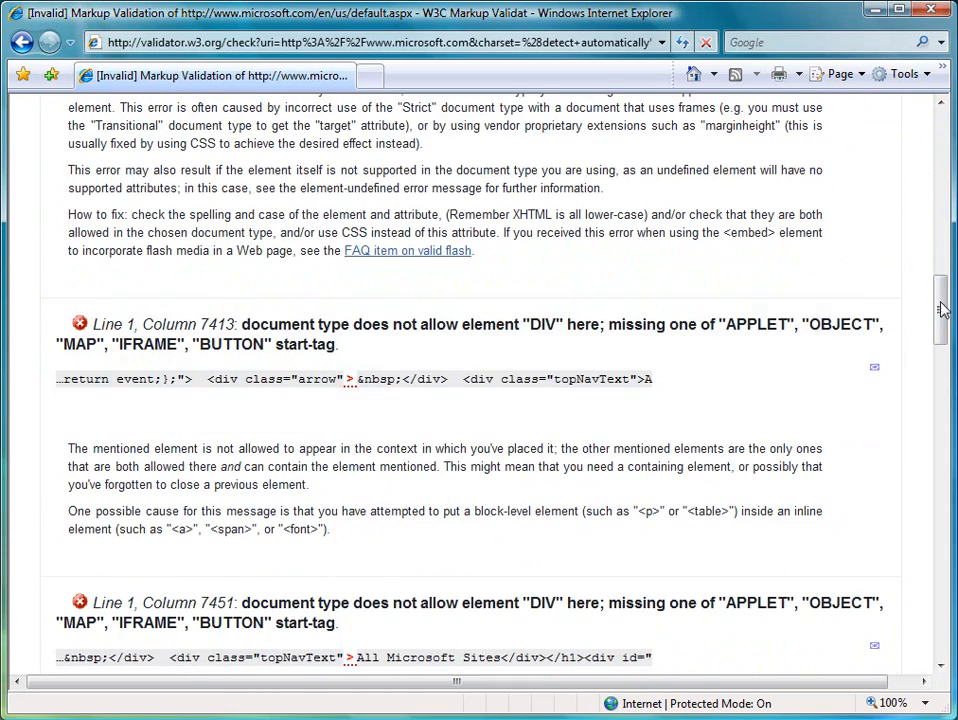
pyautogui.scroll(-3)
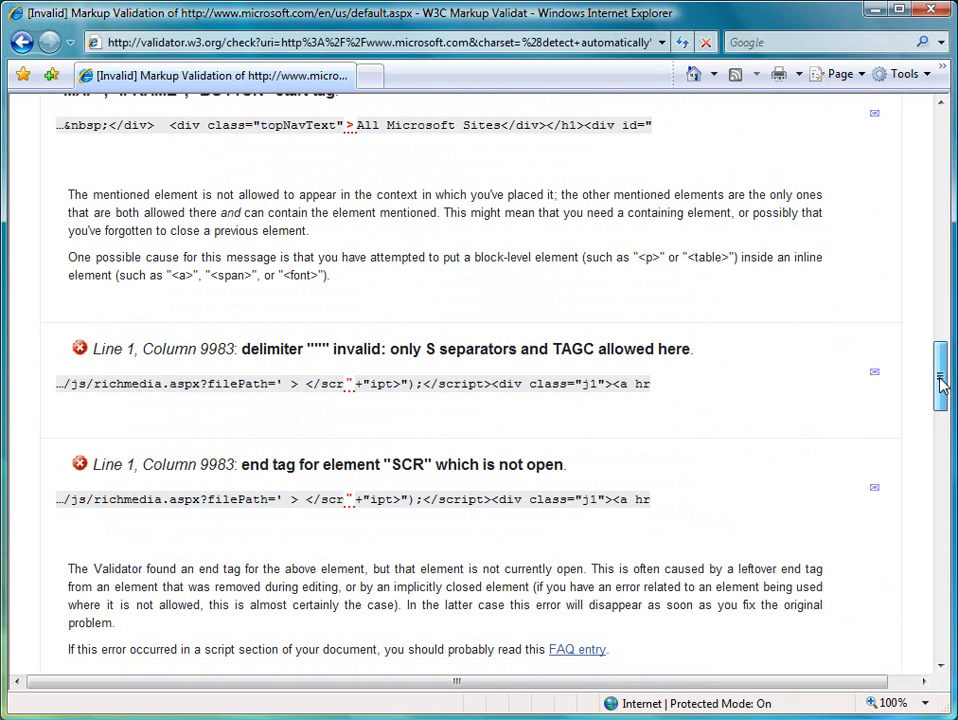
pyautogui.scroll(3)
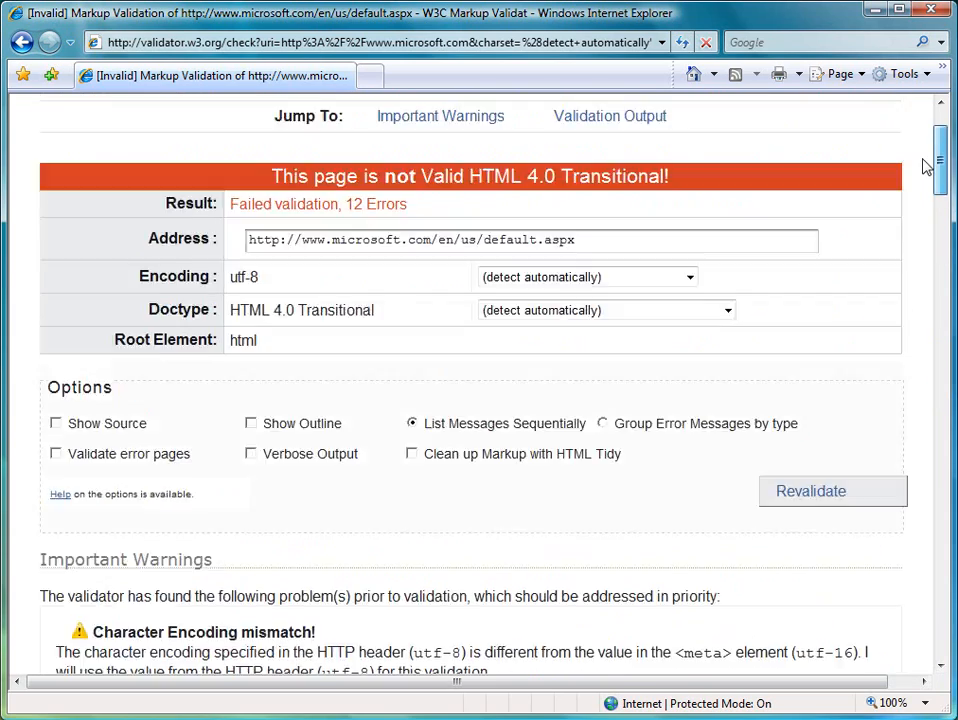
pyautogui.scroll(3)
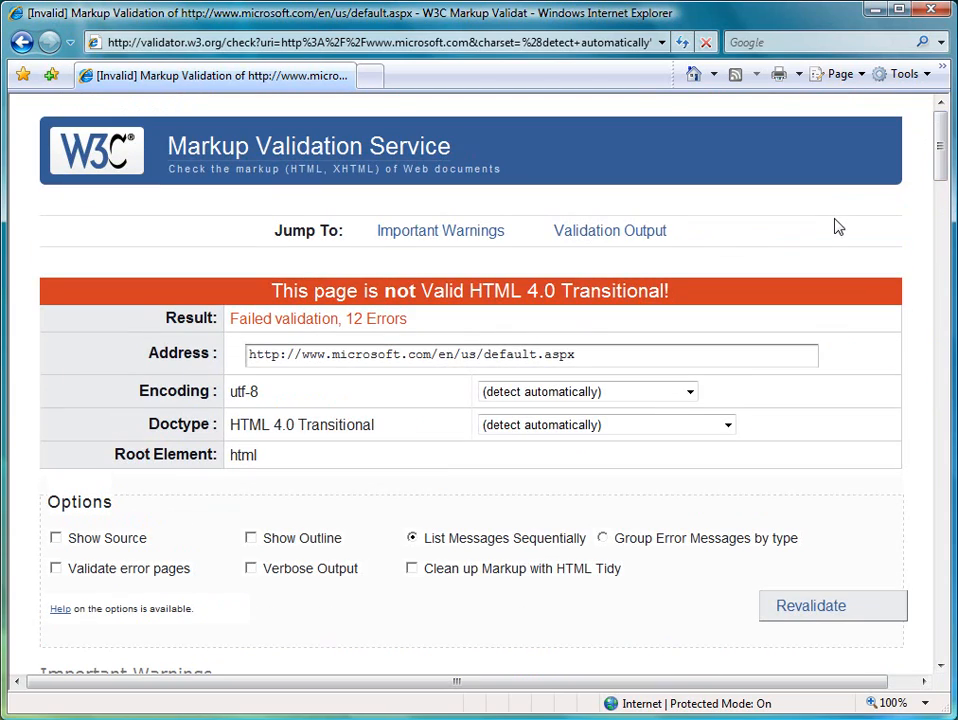
pyautogui.moveTo(786, 412)
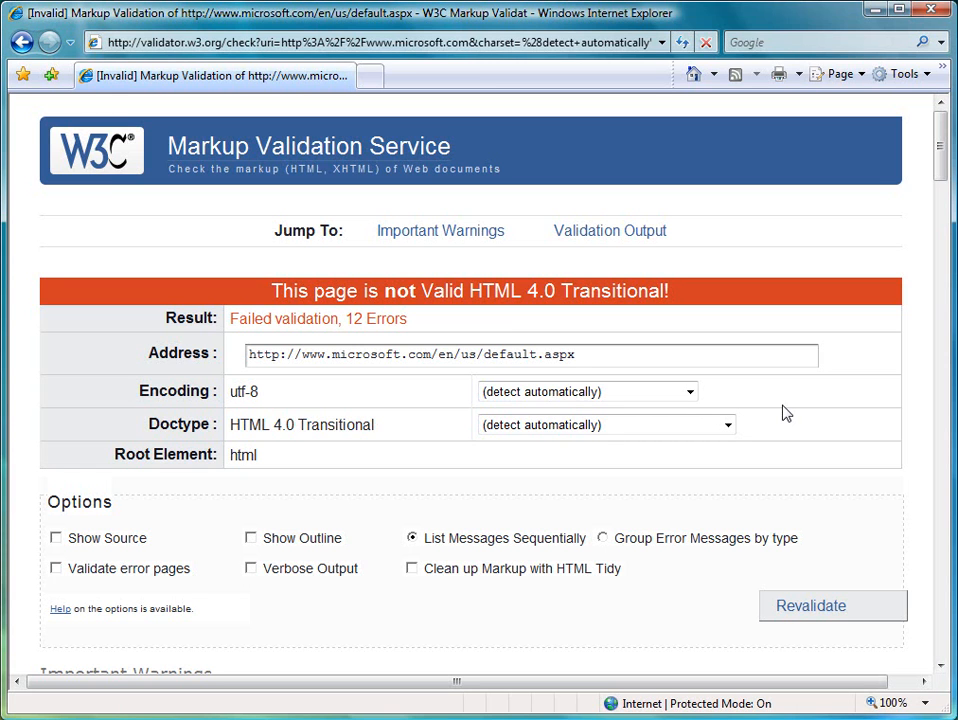
pyautogui.moveTo(52, 180)
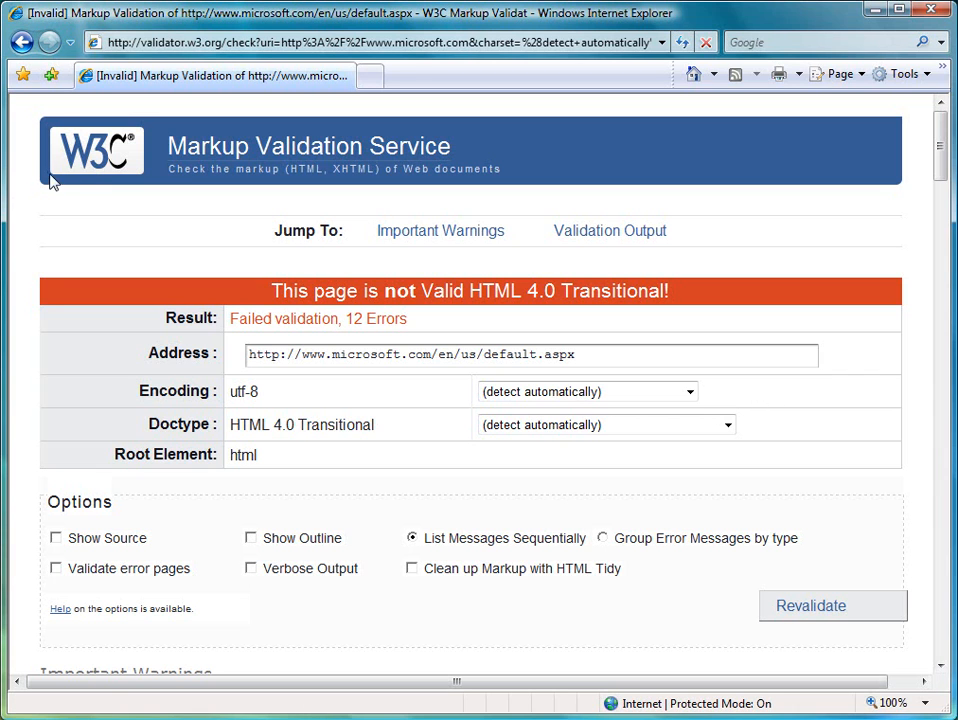
# Return to the W3C home page and open the CSS Validator from the A to Z list.
pyautogui.click(96, 150)
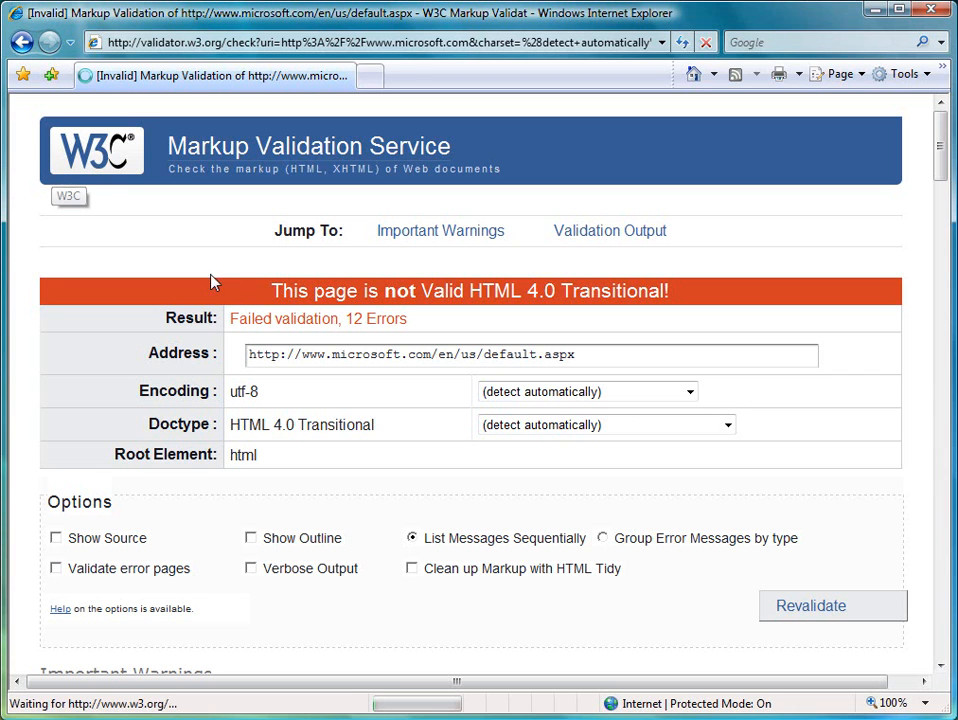
pyautogui.moveTo(290, 344)
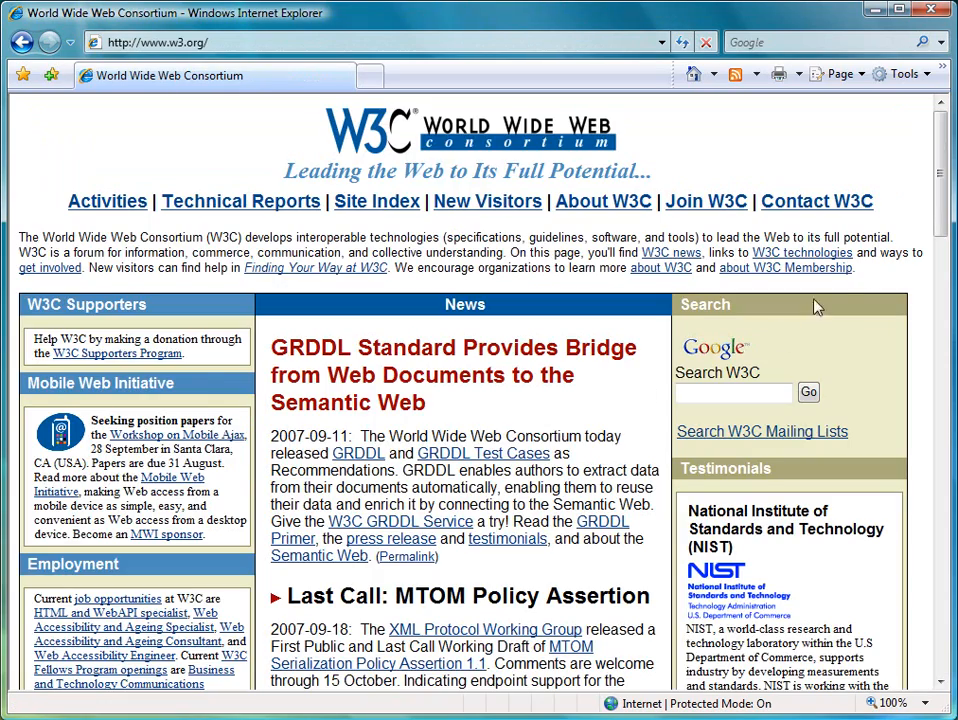
pyautogui.scroll(-3)
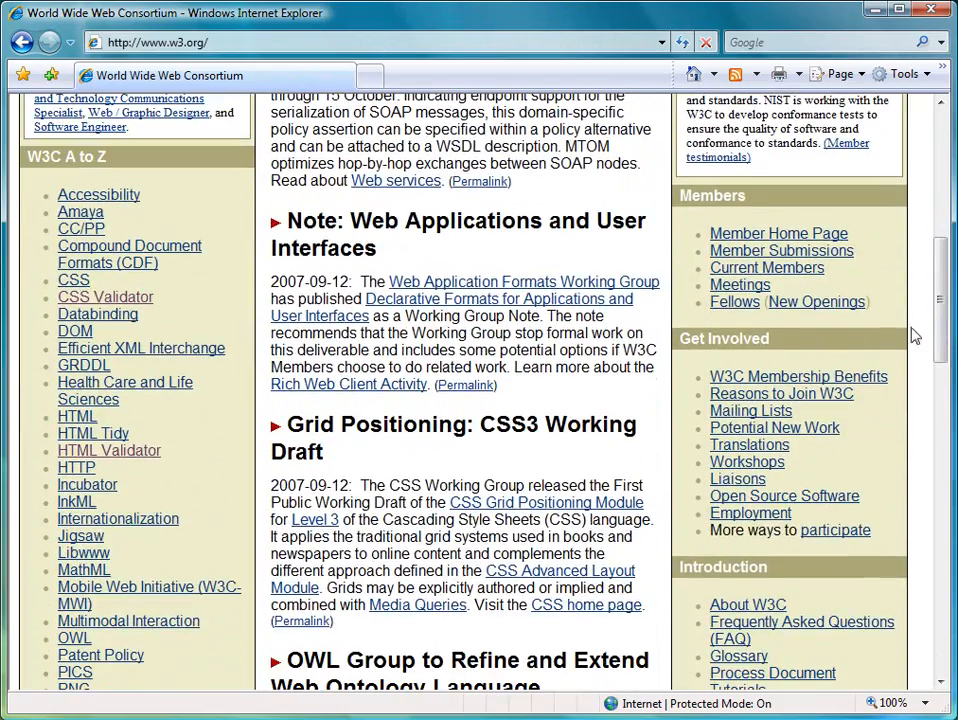
pyautogui.click(104, 296)
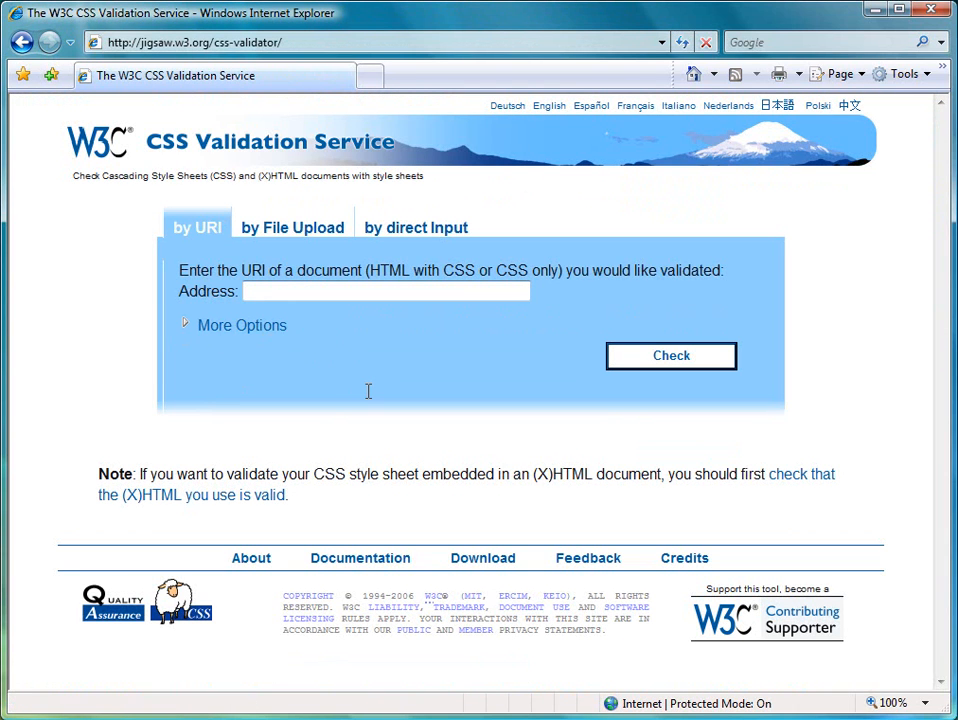
pyautogui.write('w')
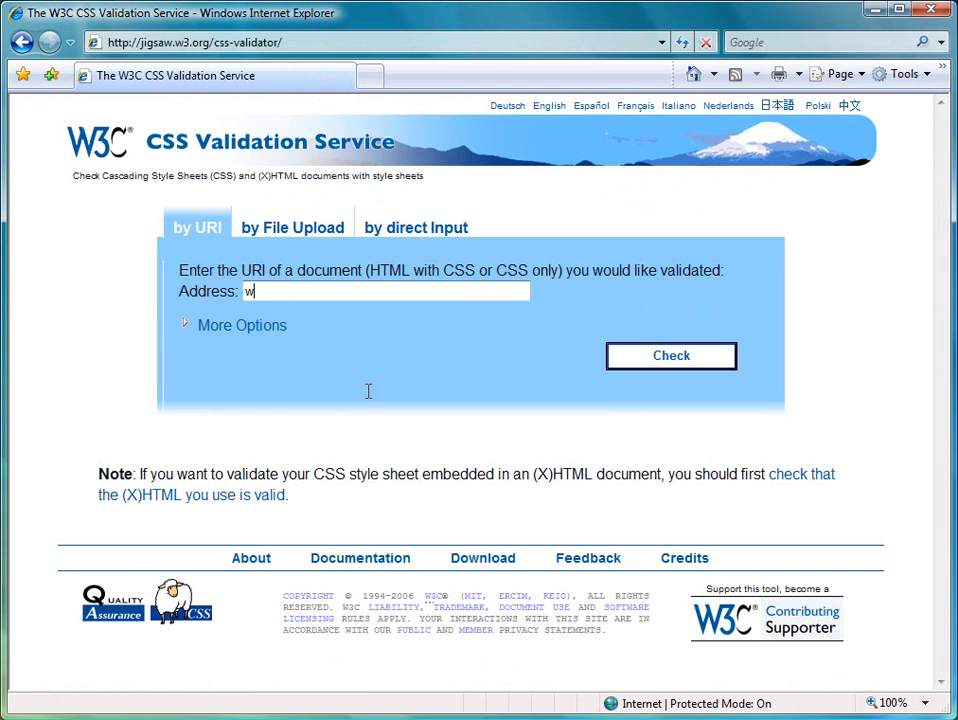
pyautogui.write('ww.jason')
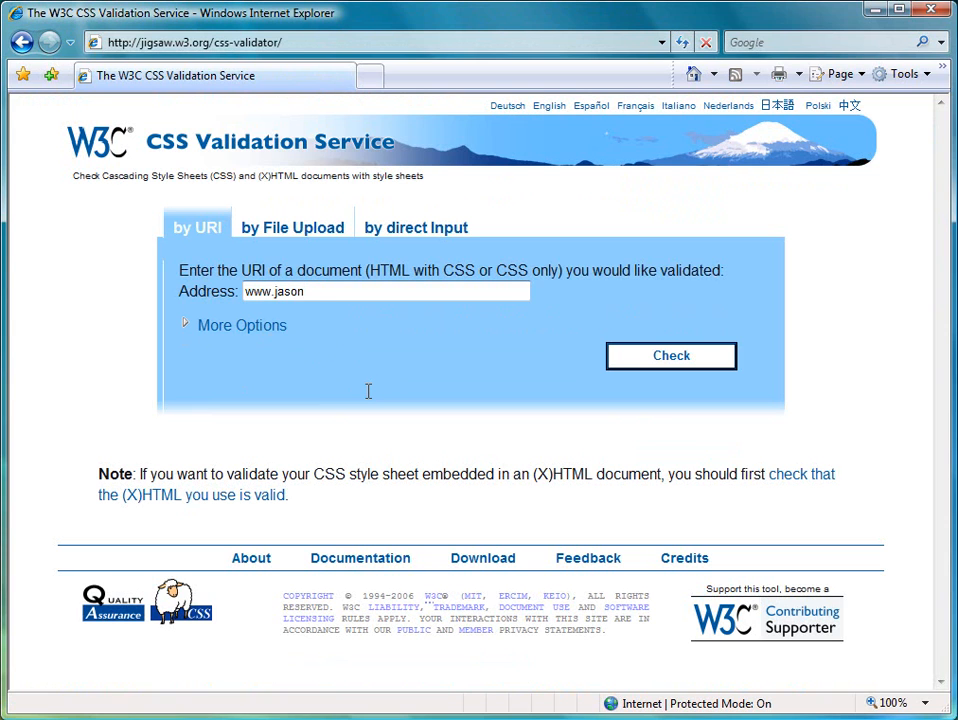
pyautogui.write('rudland.co.uk')
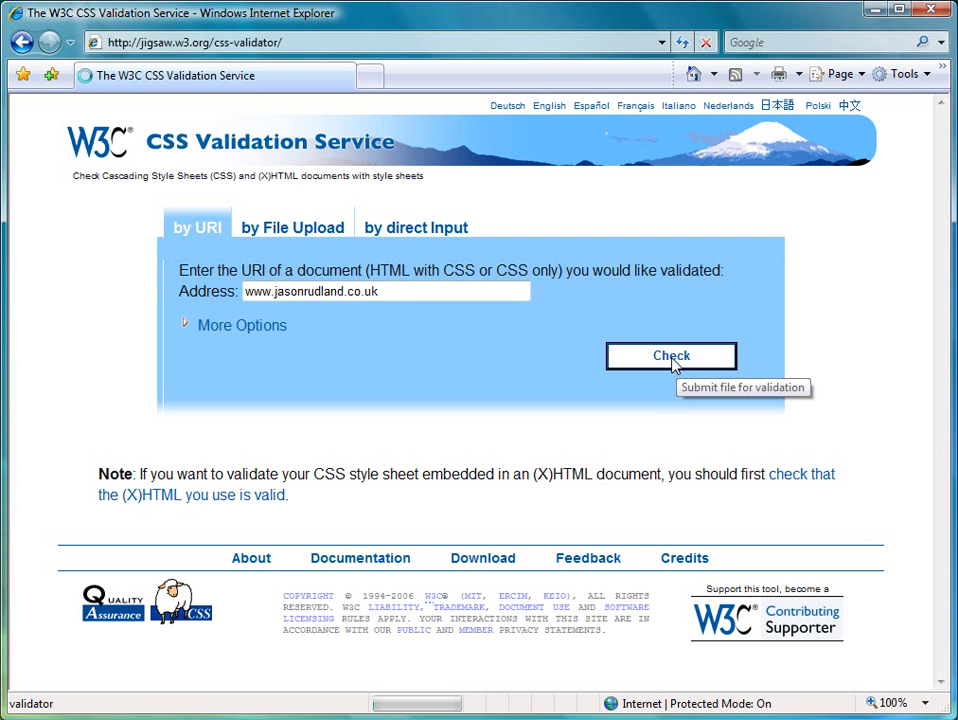
pyautogui.click(672, 356)
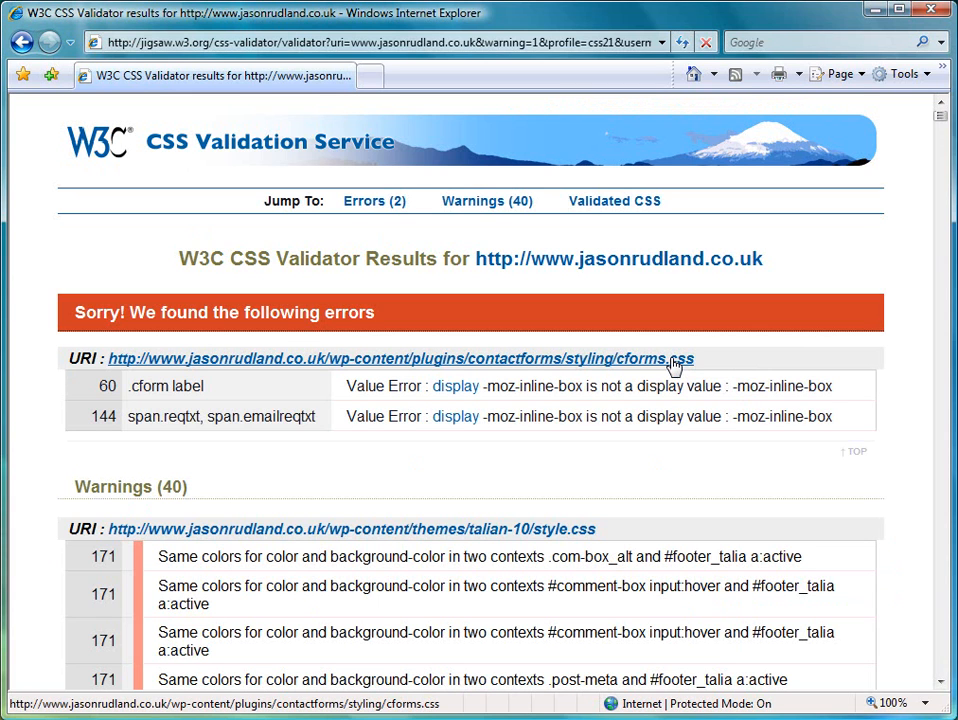
# Highlight the '.cform label' selector in the cforms.css errors table.
pyautogui.doubleClick(186, 386)
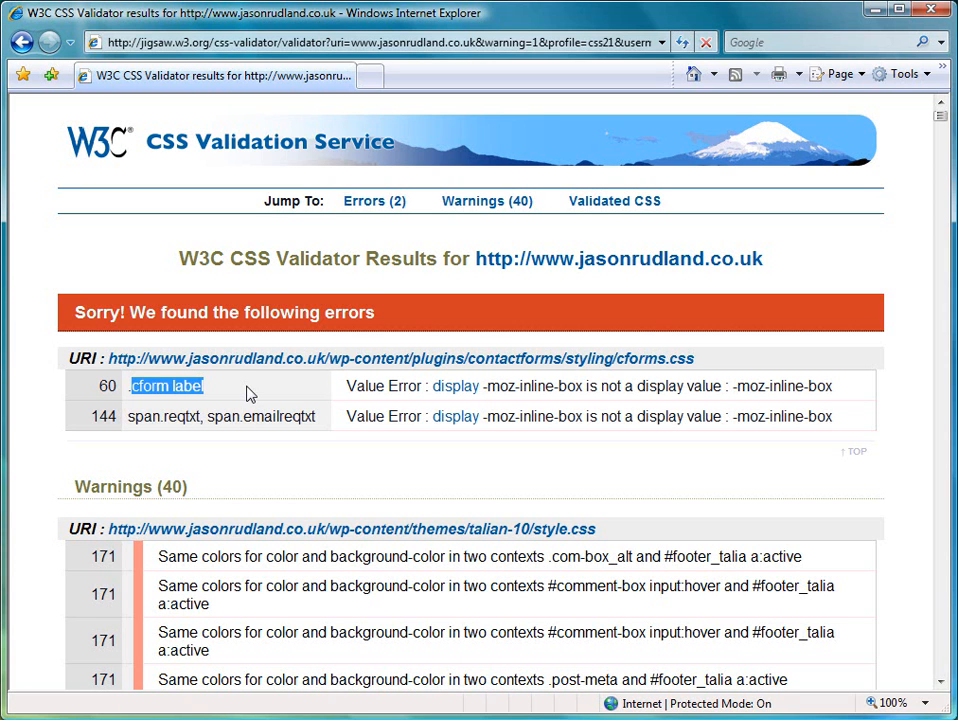
pyautogui.moveTo(372, 280)
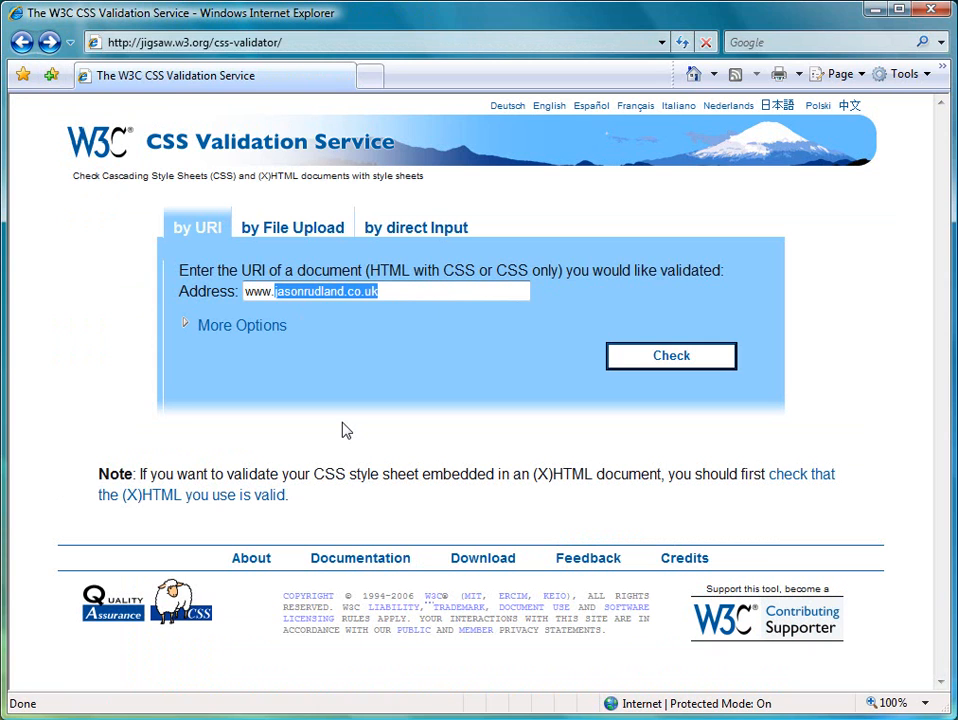
pyautogui.write('www.csszengarden.')
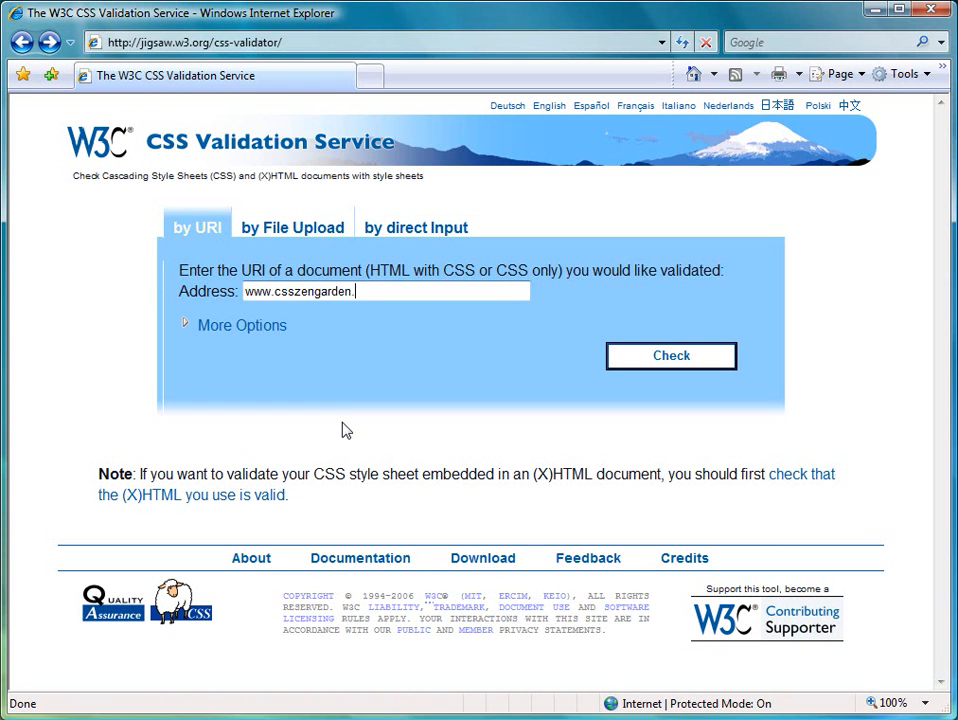
pyautogui.write('com')
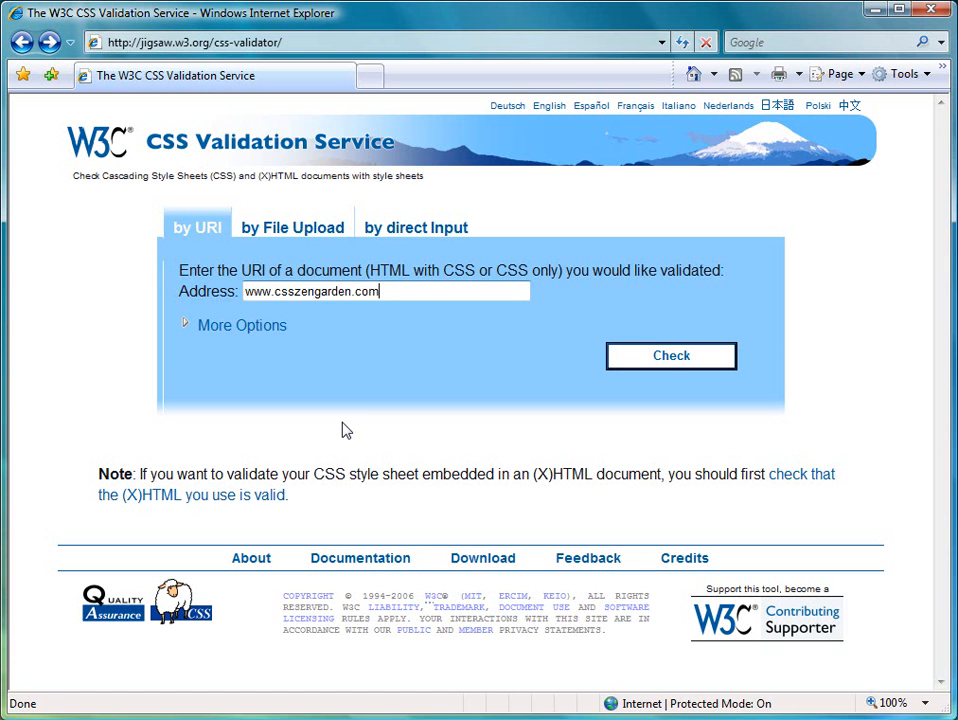
pyautogui.moveTo(672, 356)
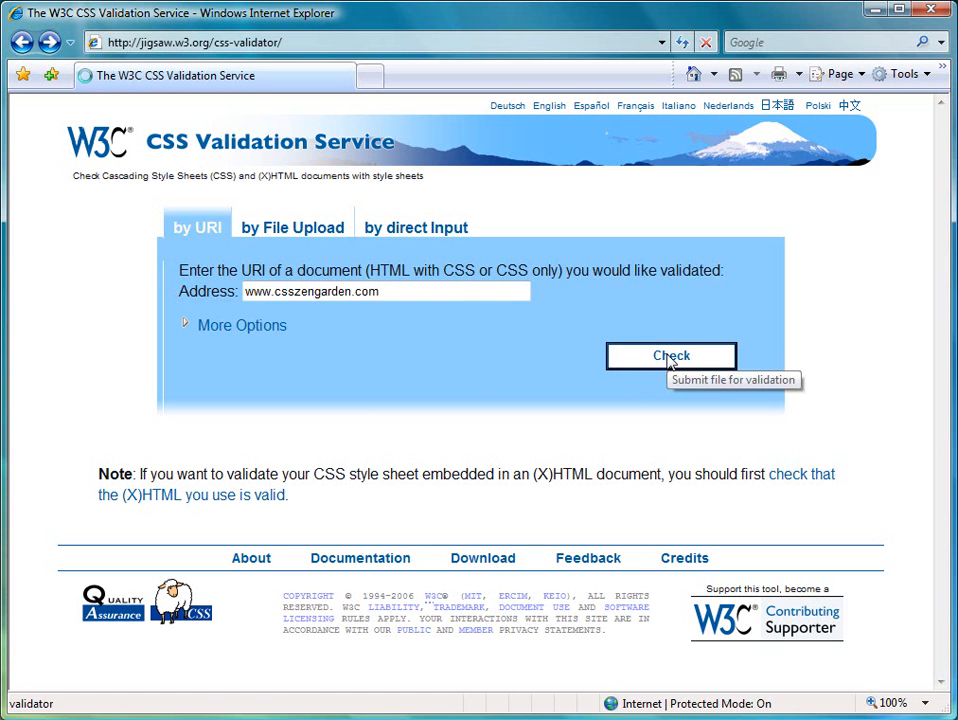
pyautogui.click(672, 356)
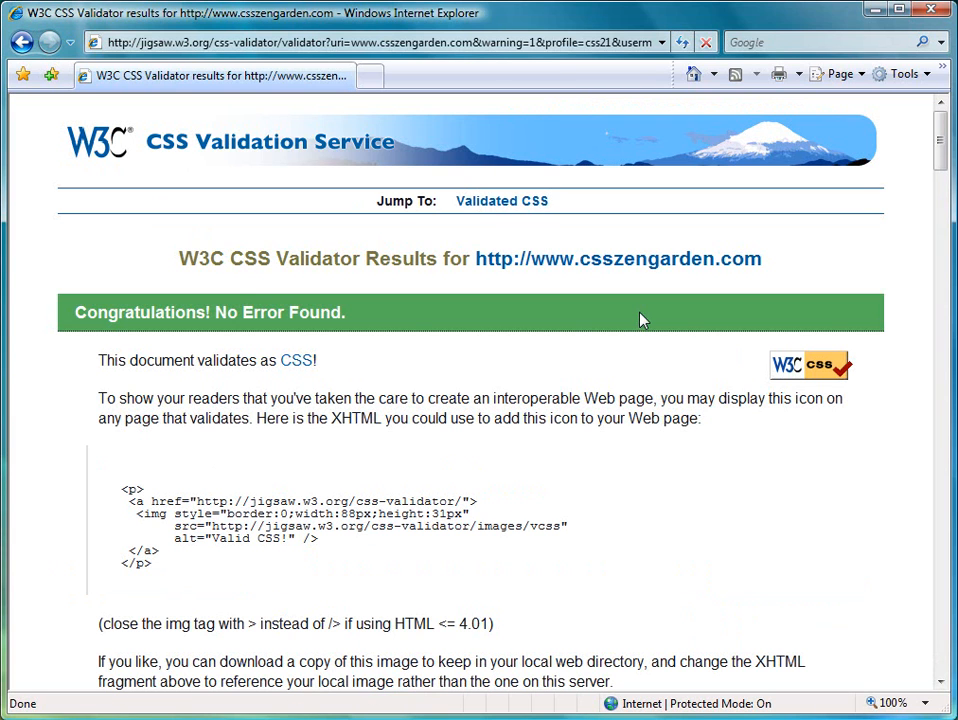
pyautogui.moveTo(116, 316)
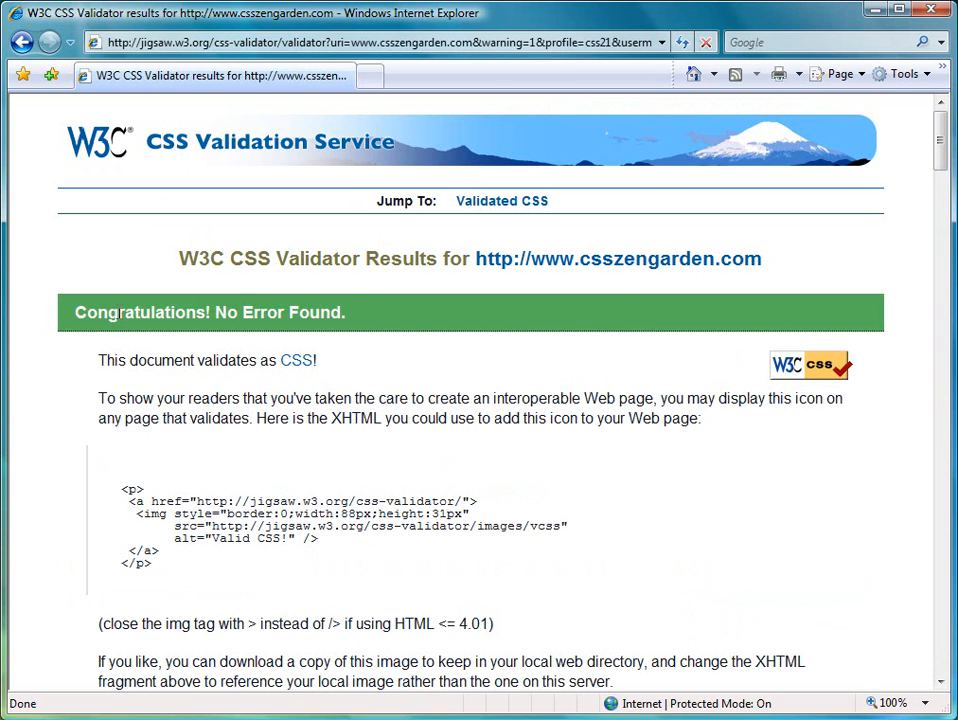
pyautogui.moveTo(804, 384)
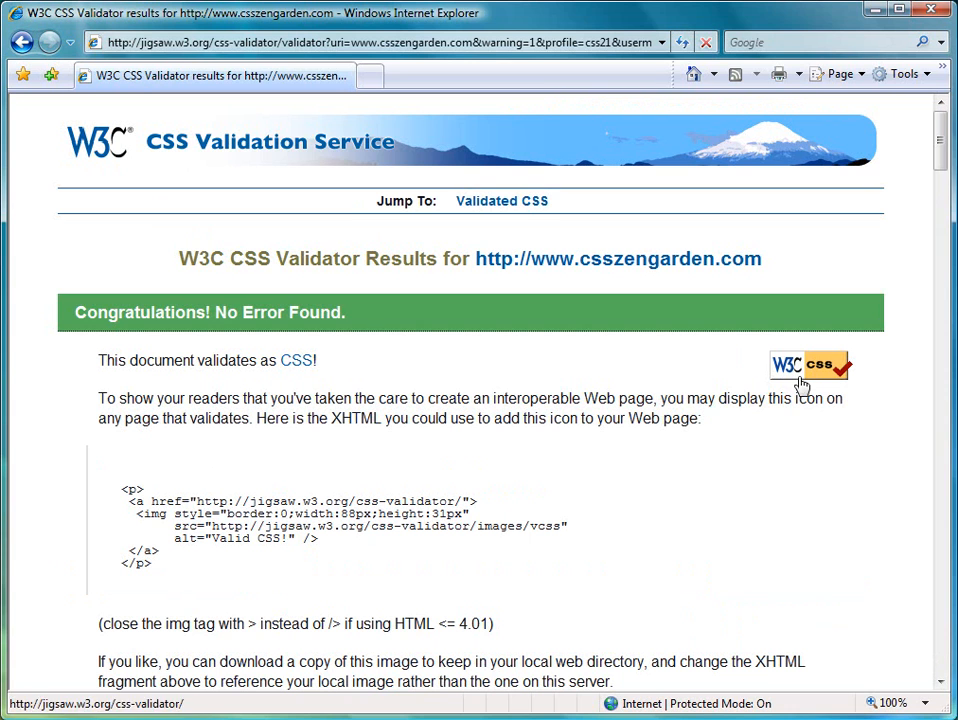
pyautogui.moveTo(378, 468)
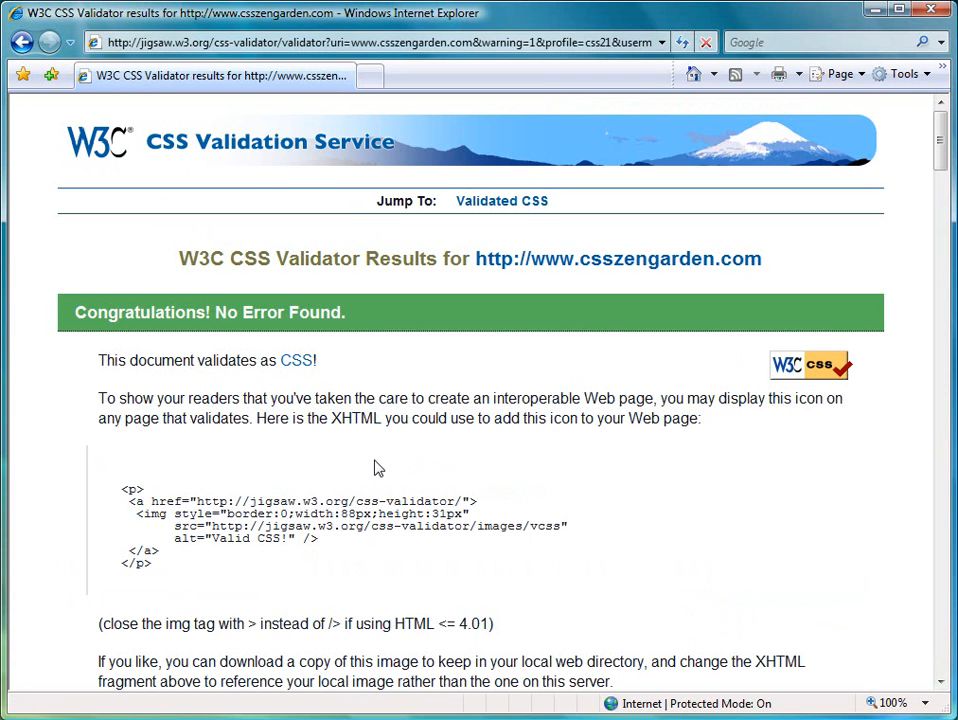
# Scroll the csszengarden.com validation results to bring the valid-CSS badge code block into view.
pyautogui.scroll(-3)
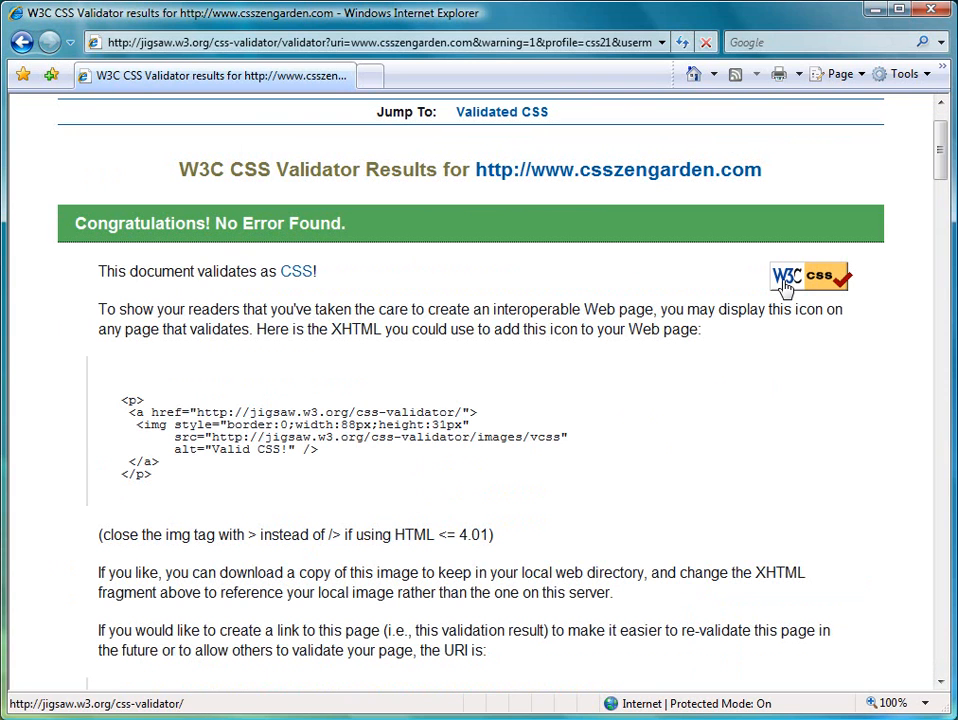
pyautogui.moveTo(120, 400)
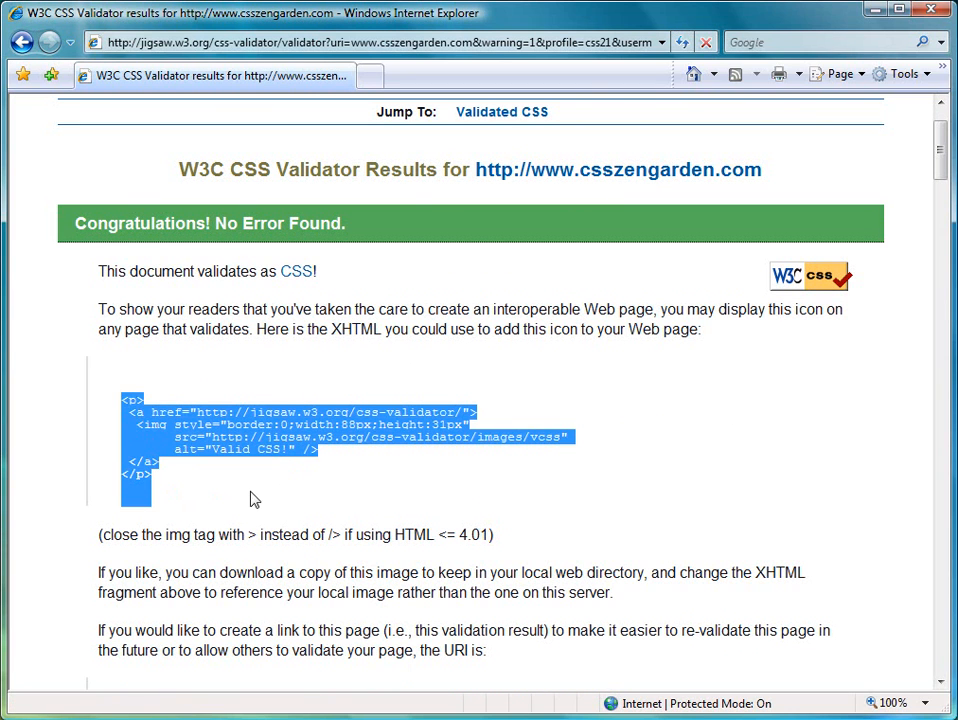
pyautogui.moveTo(264, 482)
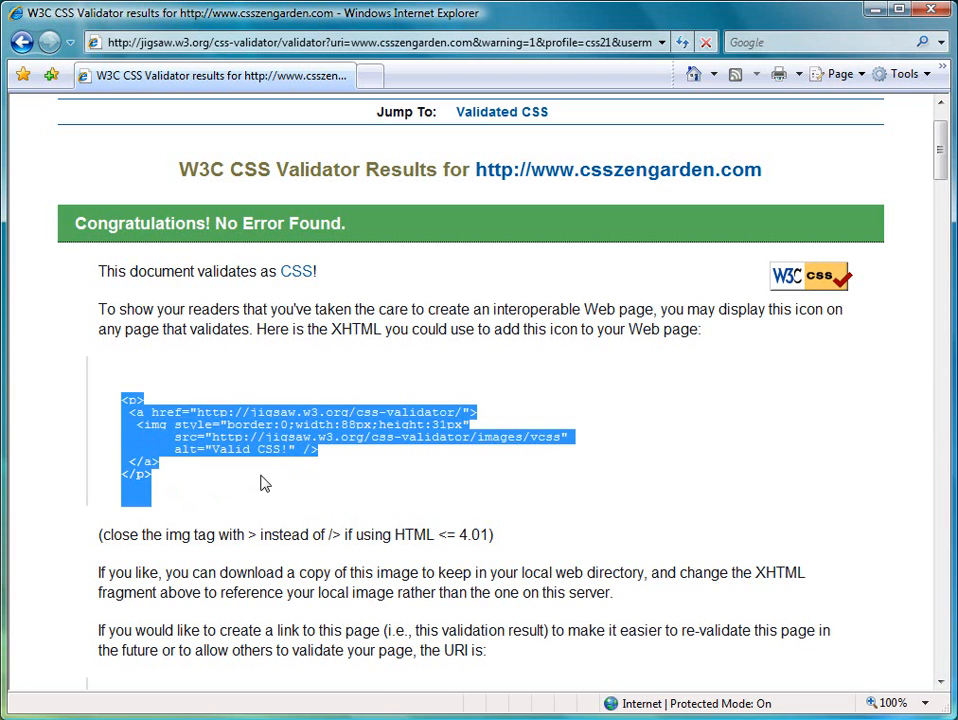
pyautogui.scroll(3)
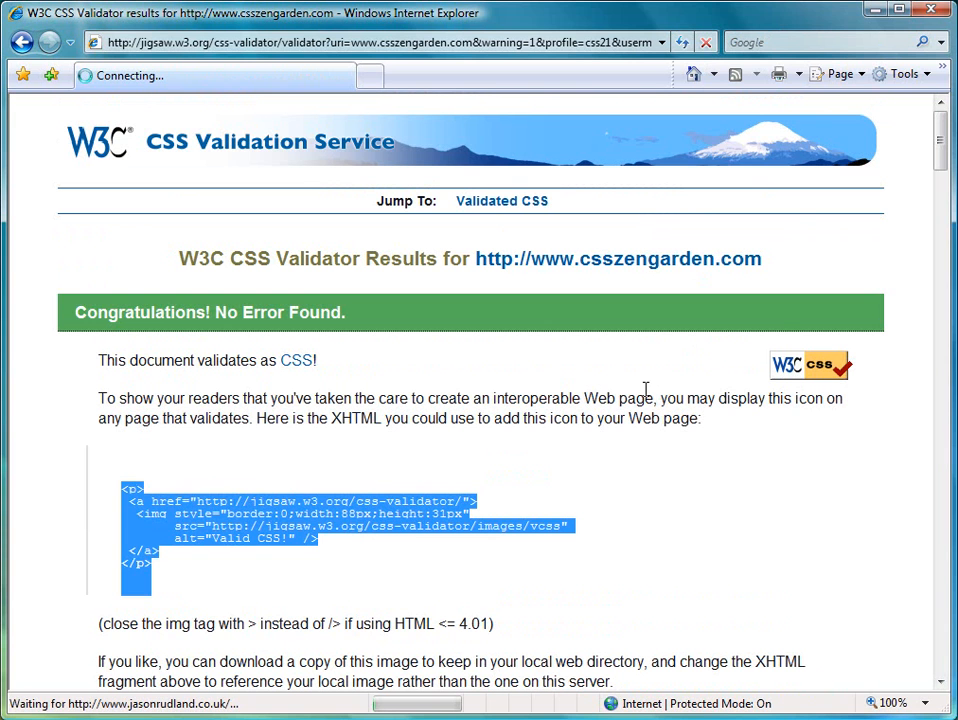
pyautogui.moveTo(524, 400)
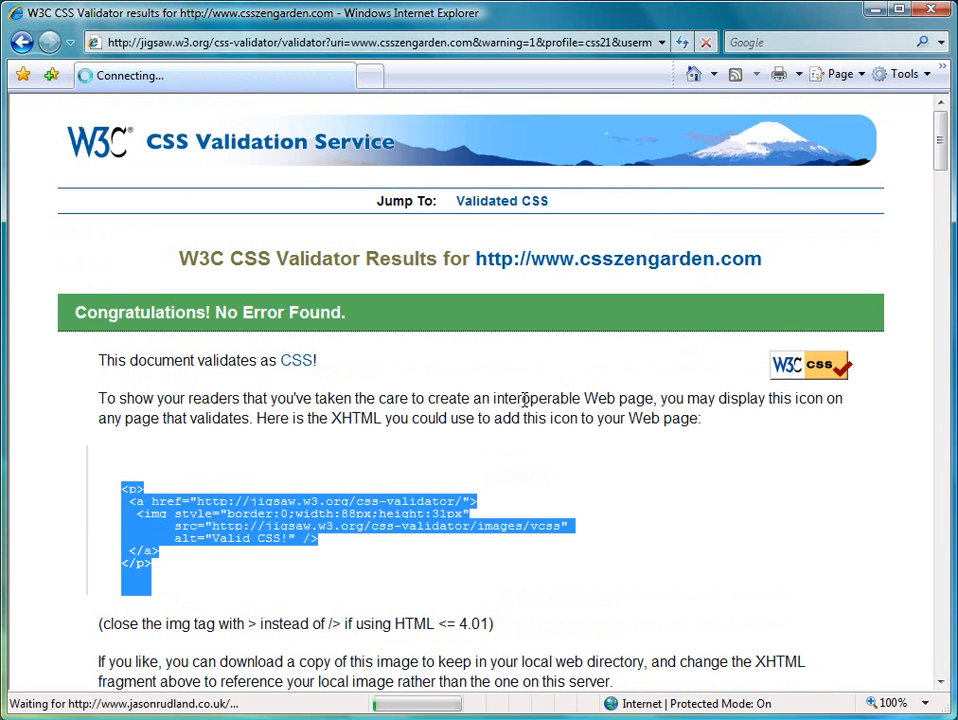